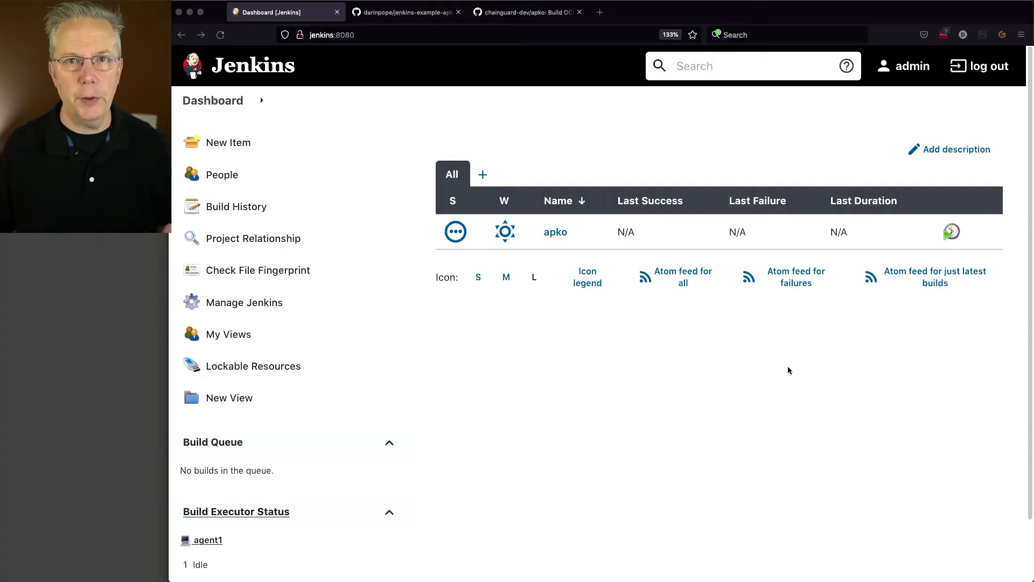
Open Jenkinsfile-1 in jenkins-example-apko and read its Hello stage running apko version and apko --help
{"action": "scroll", "scroll_direction": "down", "scroll_amount": 3}
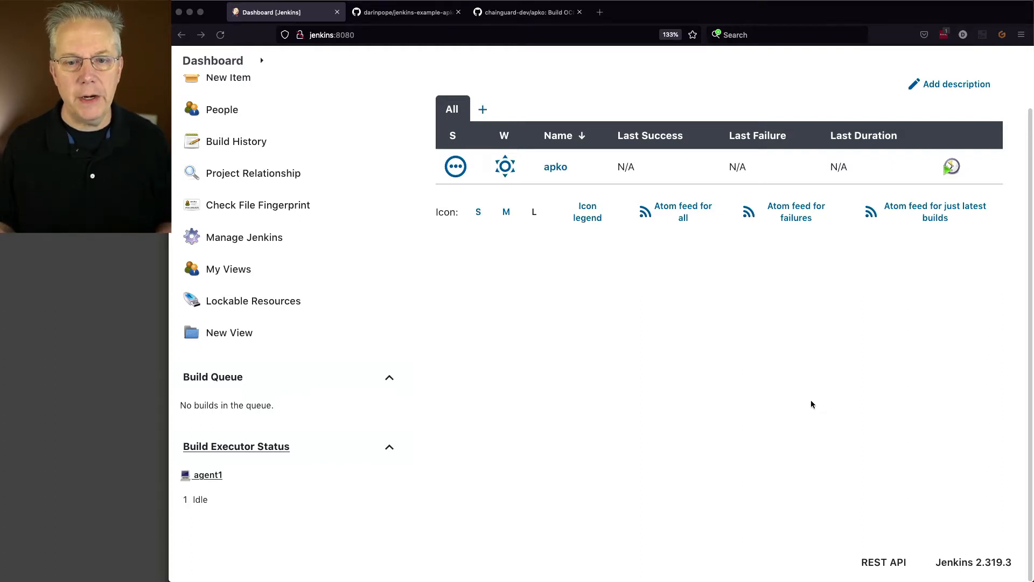
{"action": "mouse_move", "coordinate": [657, 345]}
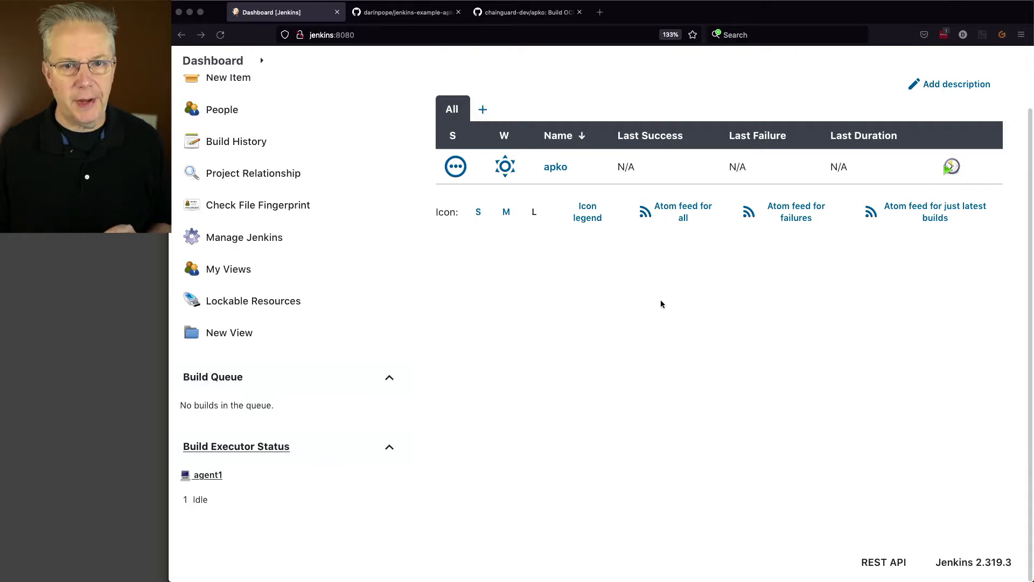
{"action": "left_click", "coordinate": [406, 12]}
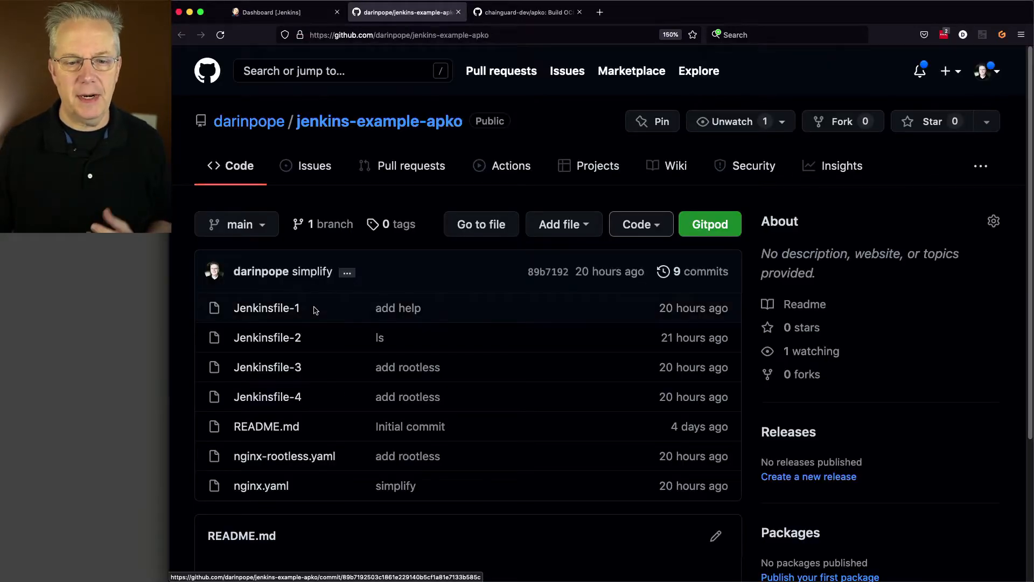
{"action": "left_click", "coordinate": [267, 308]}
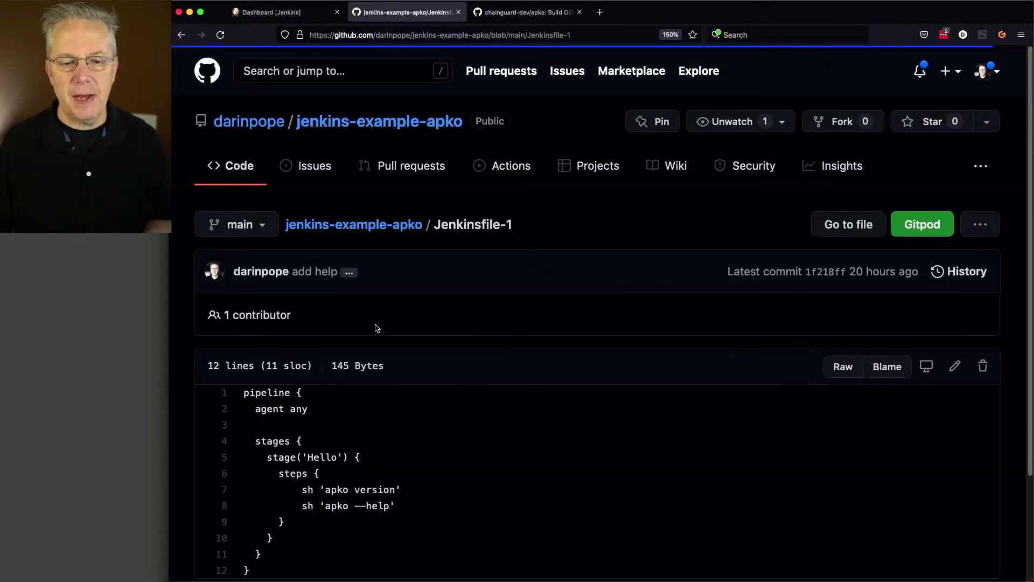
{"action": "scroll", "scroll_direction": "down", "scroll_amount": 3}
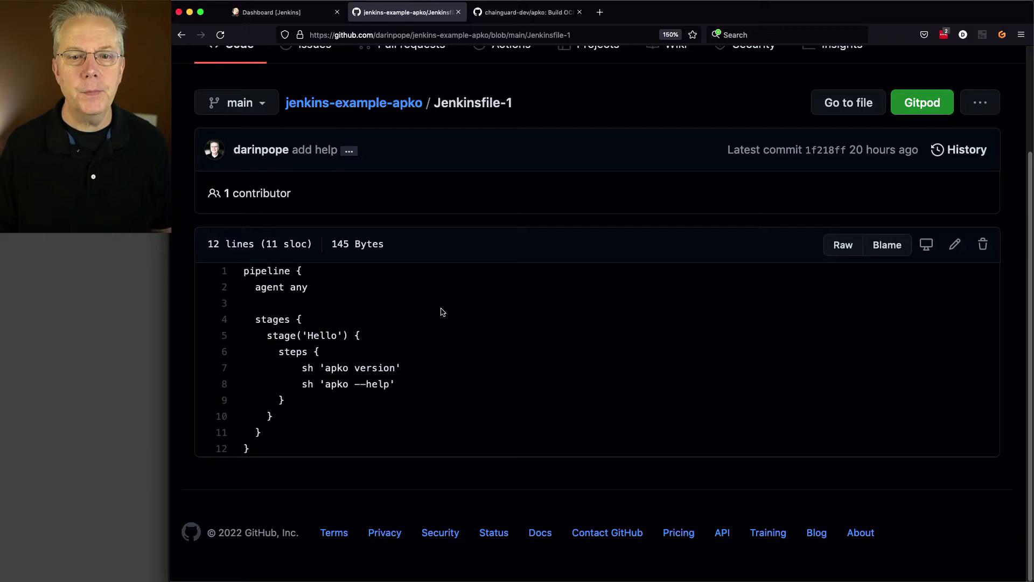
Run build #1 of the apko pipeline and scroll its console to the apko version and help output
{"action": "left_click", "coordinate": [274, 12]}
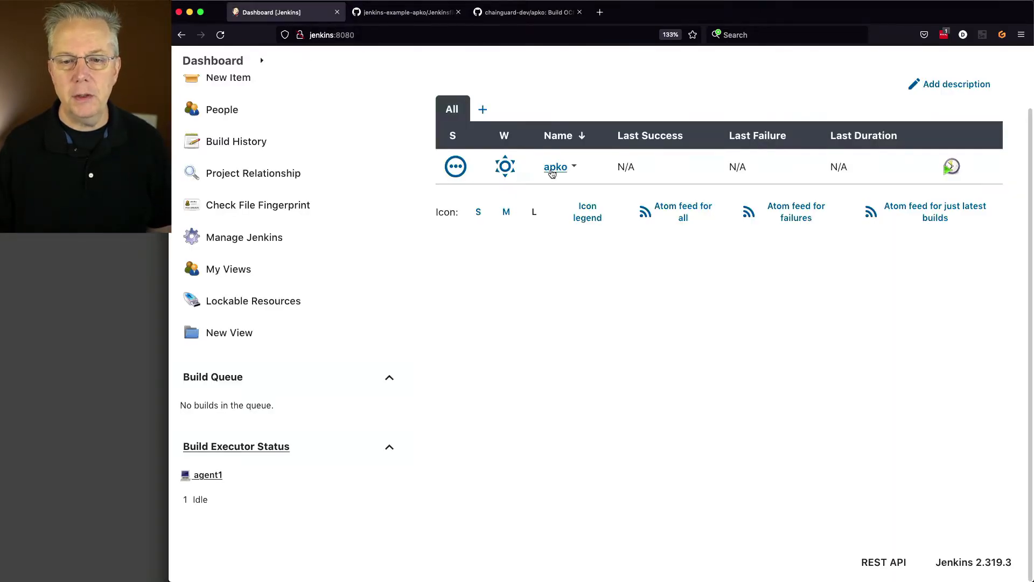
{"action": "left_click", "coordinate": [554, 167]}
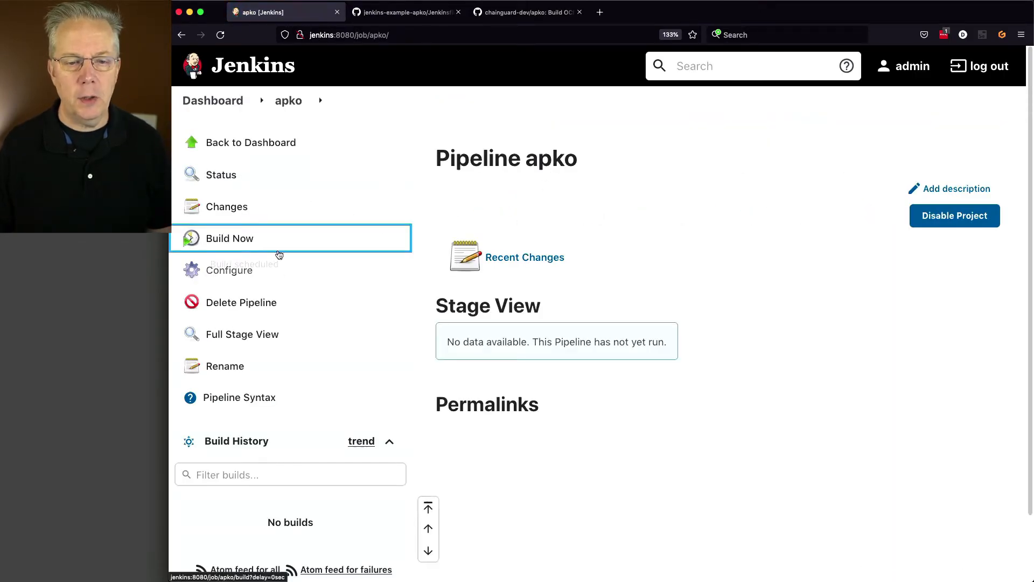
{"action": "left_click", "coordinate": [229, 238]}
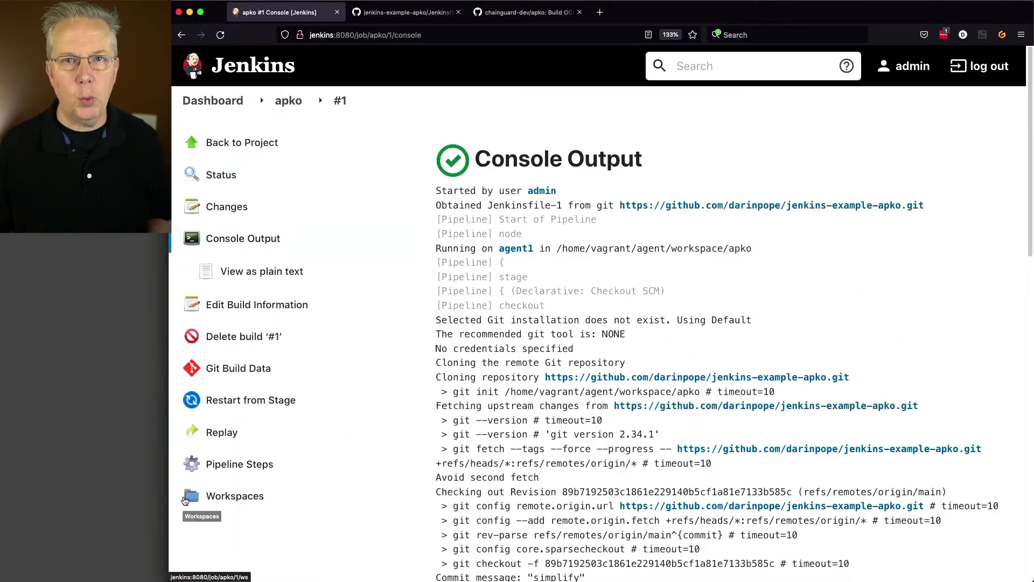
{"action": "scroll", "scroll_direction": "down", "scroll_amount": 3}
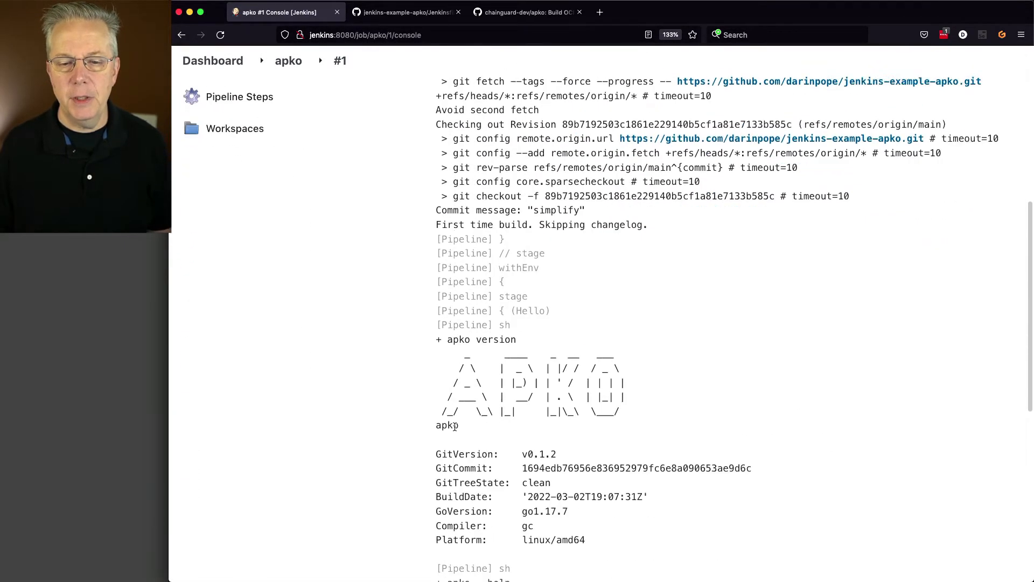
{"action": "scroll", "scroll_direction": "down", "scroll_amount": 3}
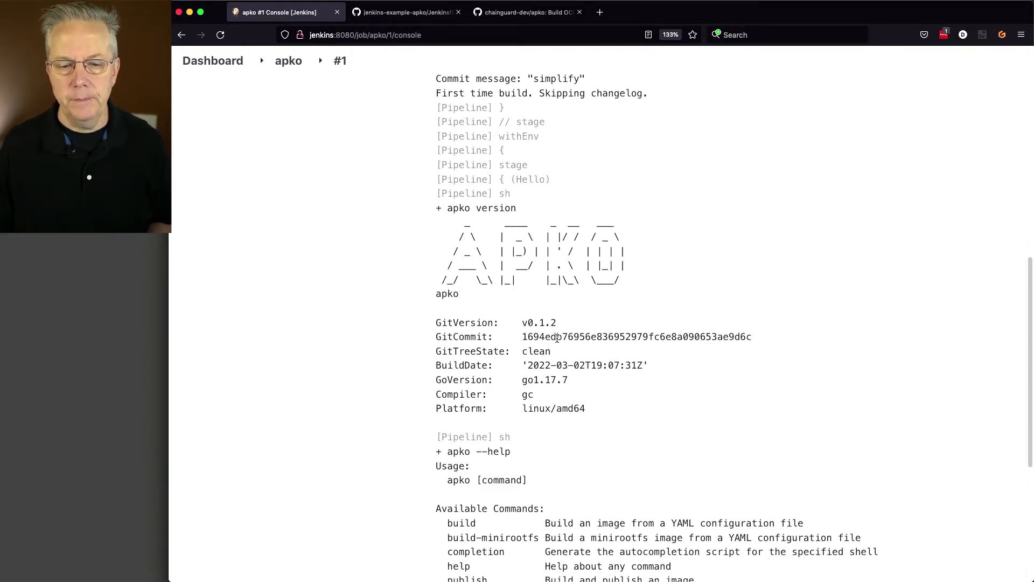
{"action": "scroll", "scroll_direction": "down", "scroll_amount": 3}
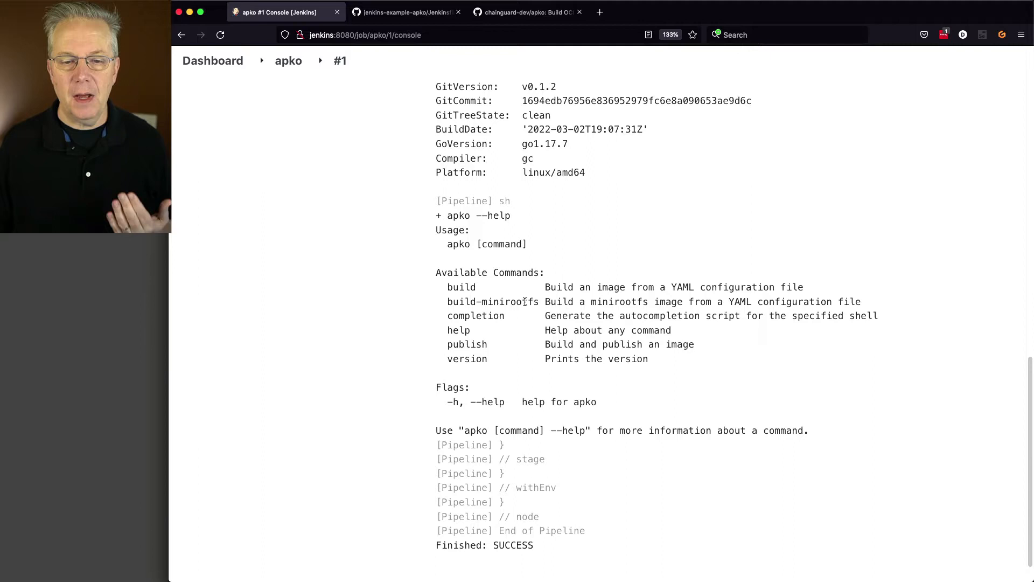
{"action": "mouse_move", "coordinate": [453, 290]}
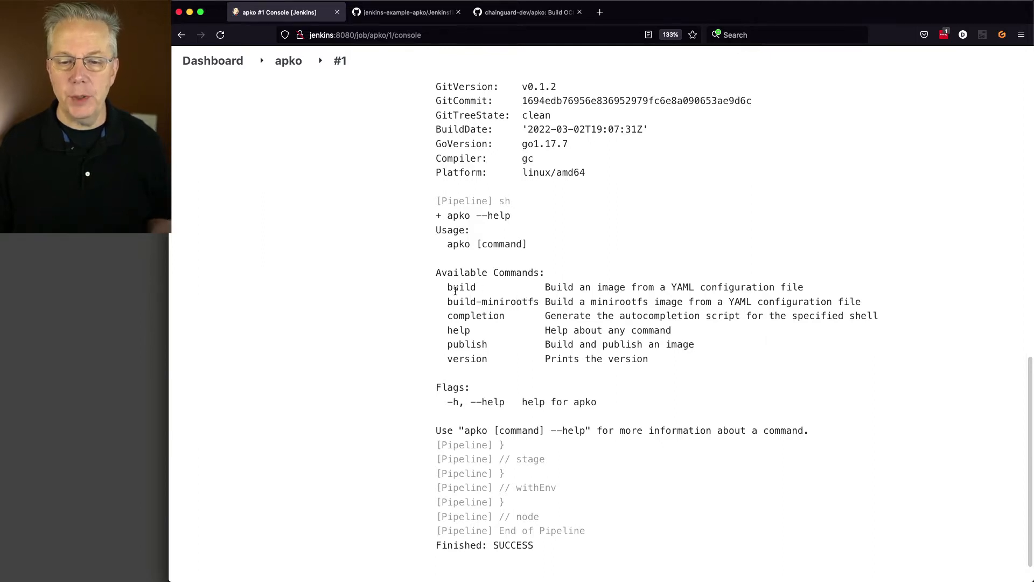
{"action": "mouse_move", "coordinate": [482, 301]}
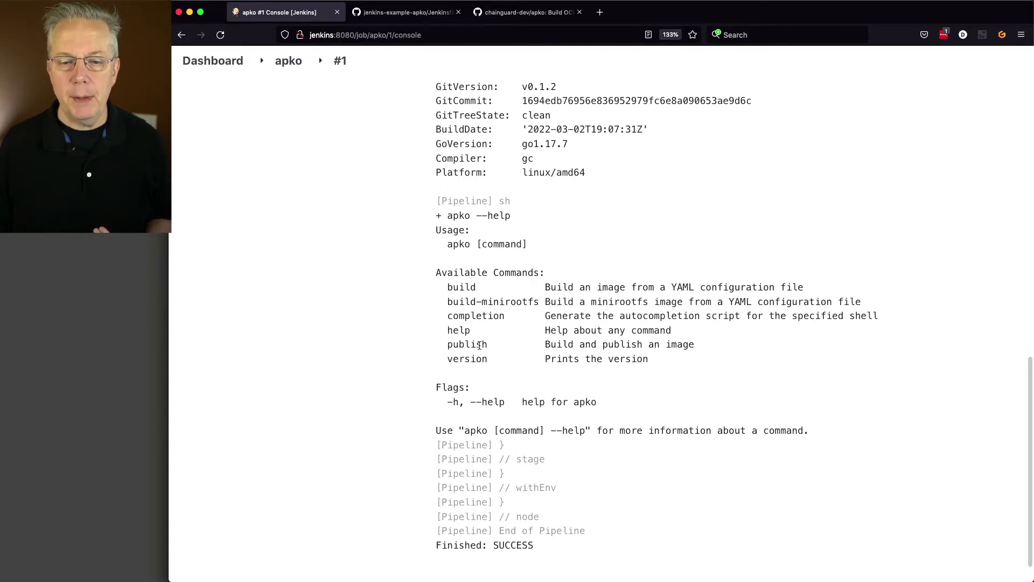
{"action": "mouse_move", "coordinate": [496, 358]}
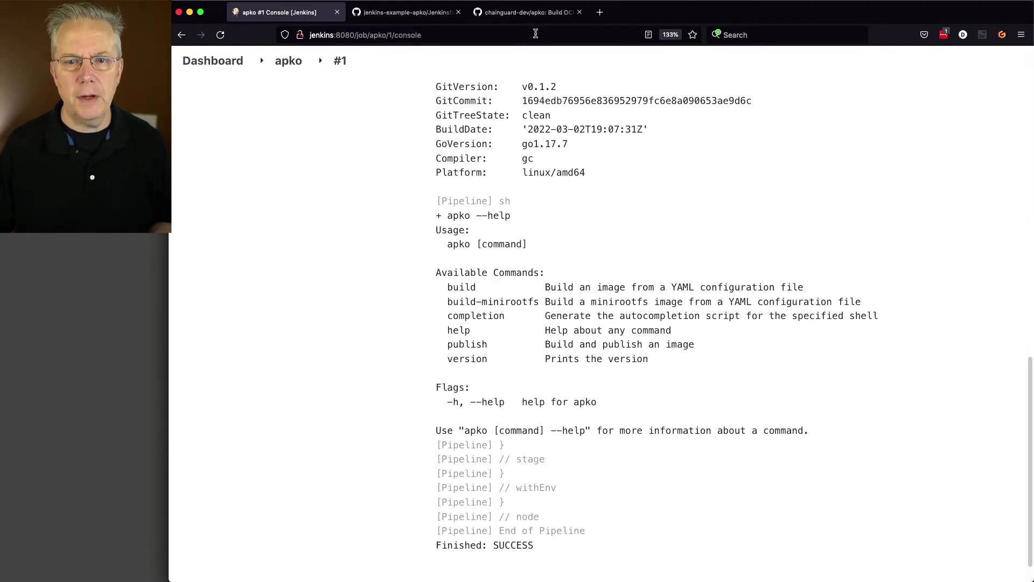
Scroll the chainguard-dev/apko README past build and publish usage to the Features section
{"action": "left_click", "coordinate": [525, 12]}
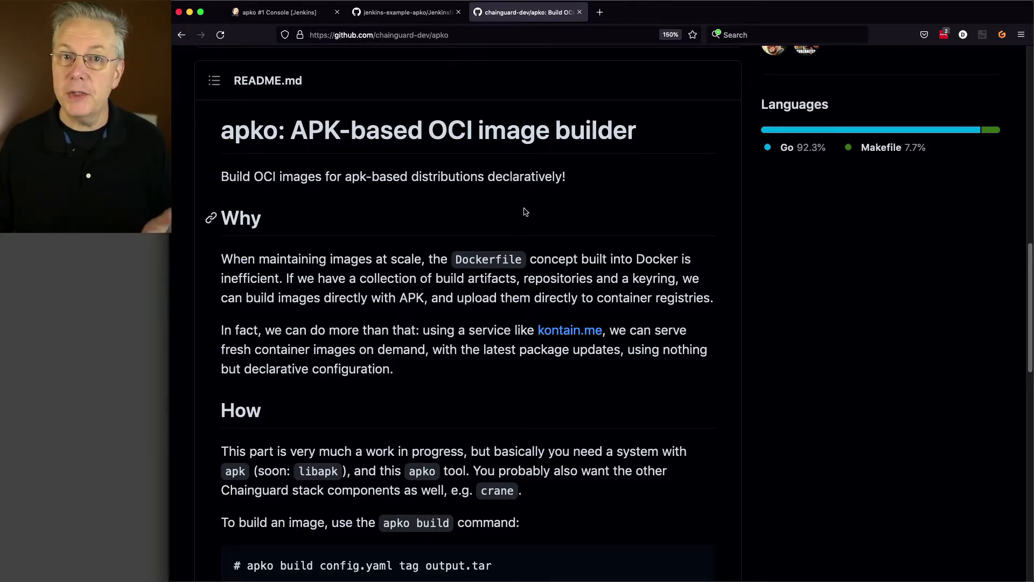
{"action": "scroll", "scroll_direction": "down", "scroll_amount": 3}
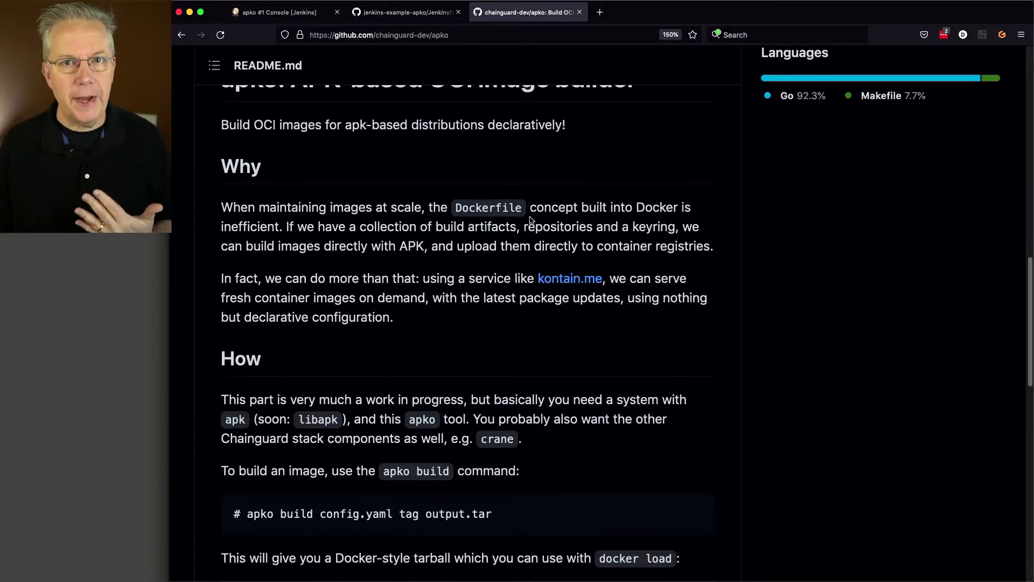
{"action": "mouse_move", "coordinate": [306, 148]}
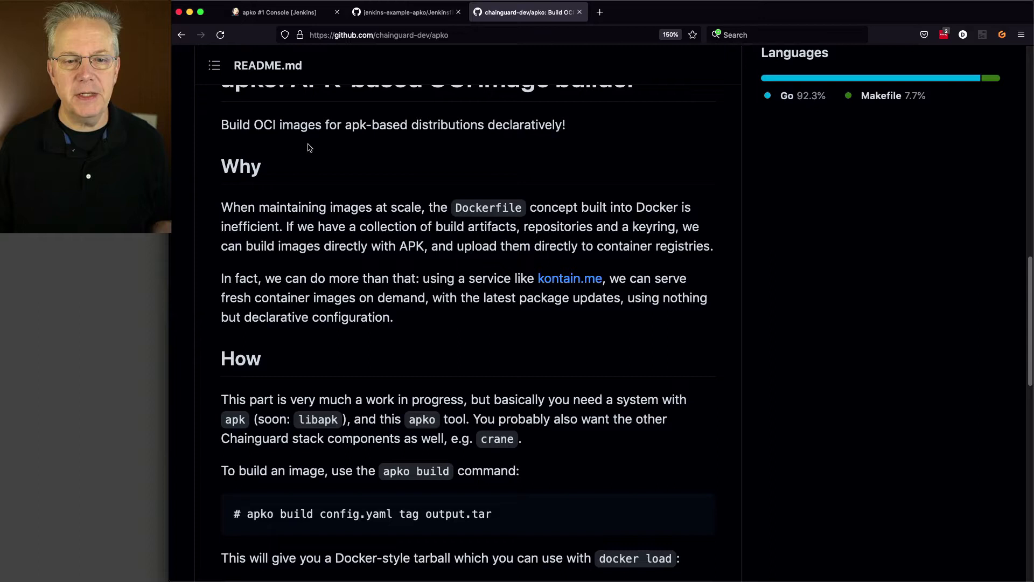
{"action": "mouse_move", "coordinate": [376, 144]}
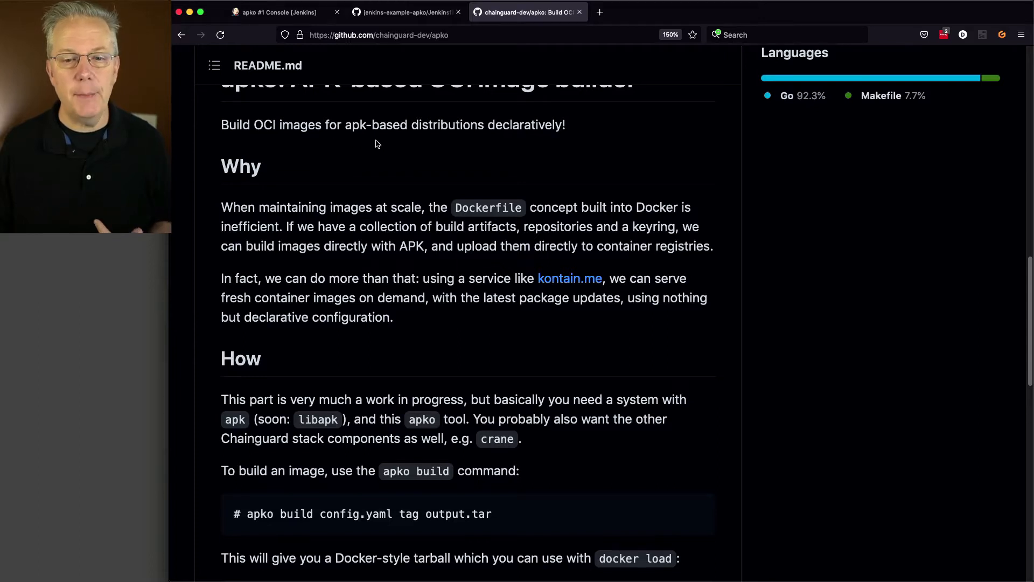
{"action": "mouse_move", "coordinate": [483, 148]}
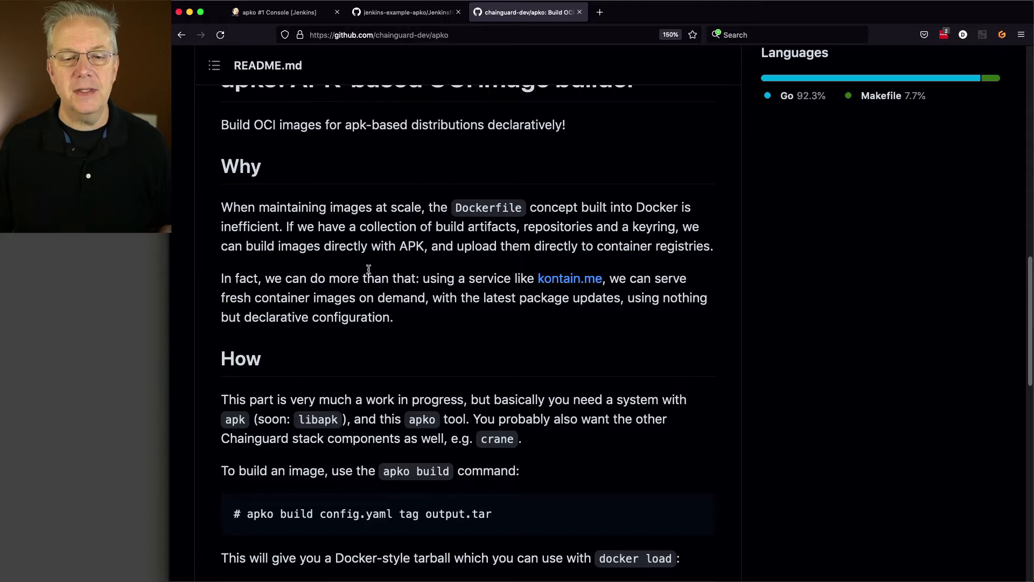
{"action": "scroll", "scroll_direction": "down", "scroll_amount": 3}
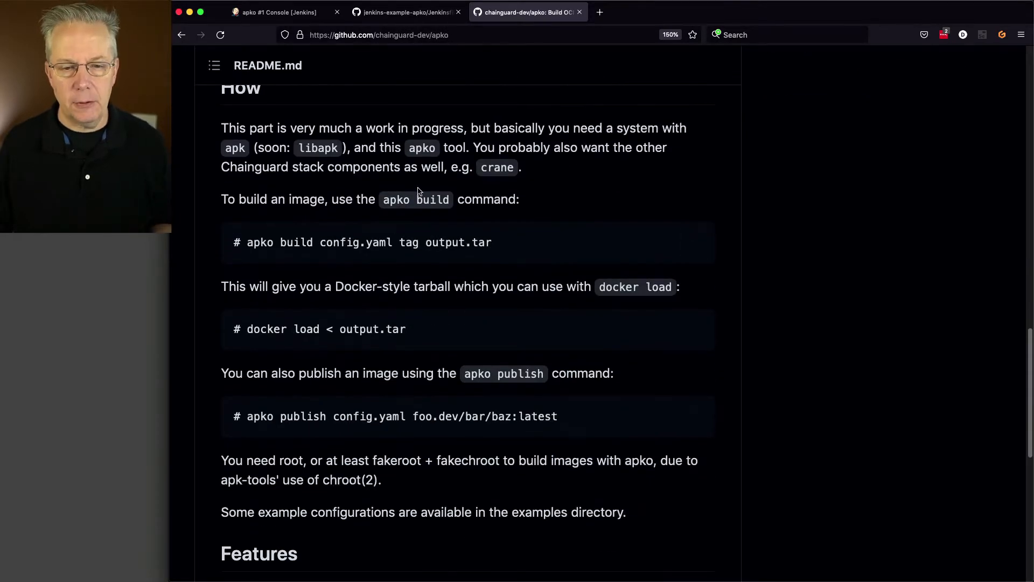
{"action": "mouse_move", "coordinate": [364, 241]}
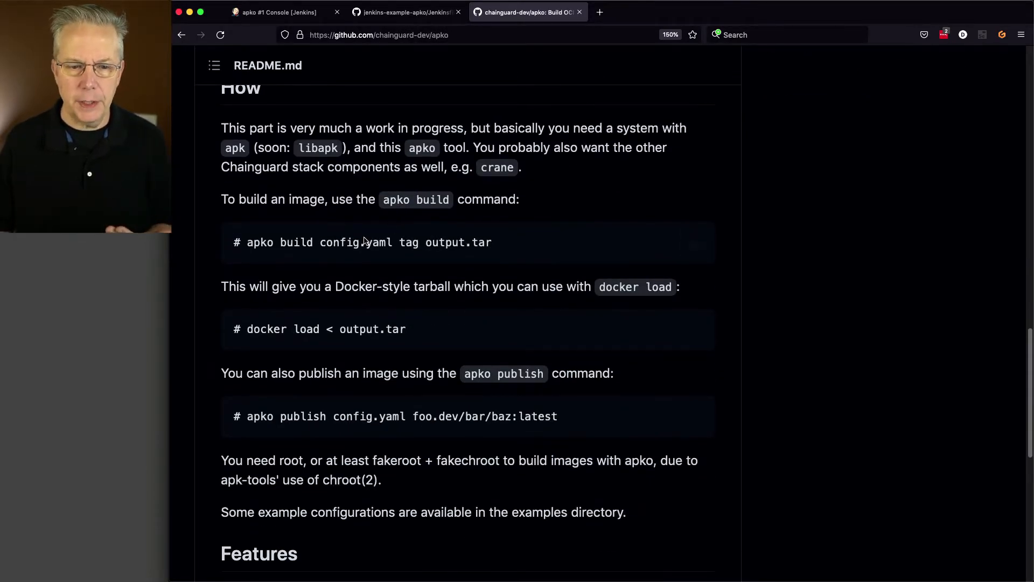
{"action": "mouse_move", "coordinate": [363, 242]}
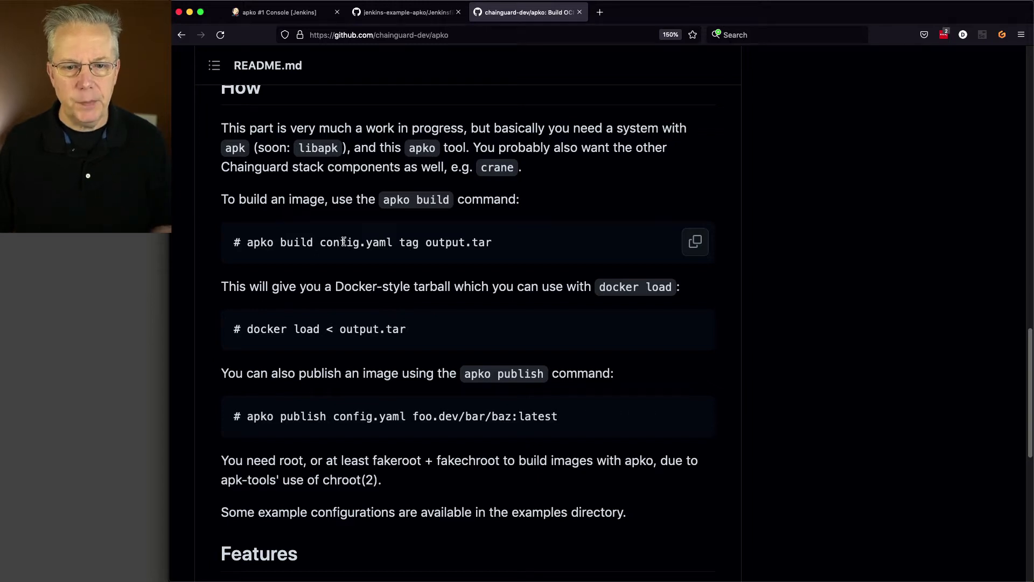
{"action": "mouse_move", "coordinate": [382, 253]}
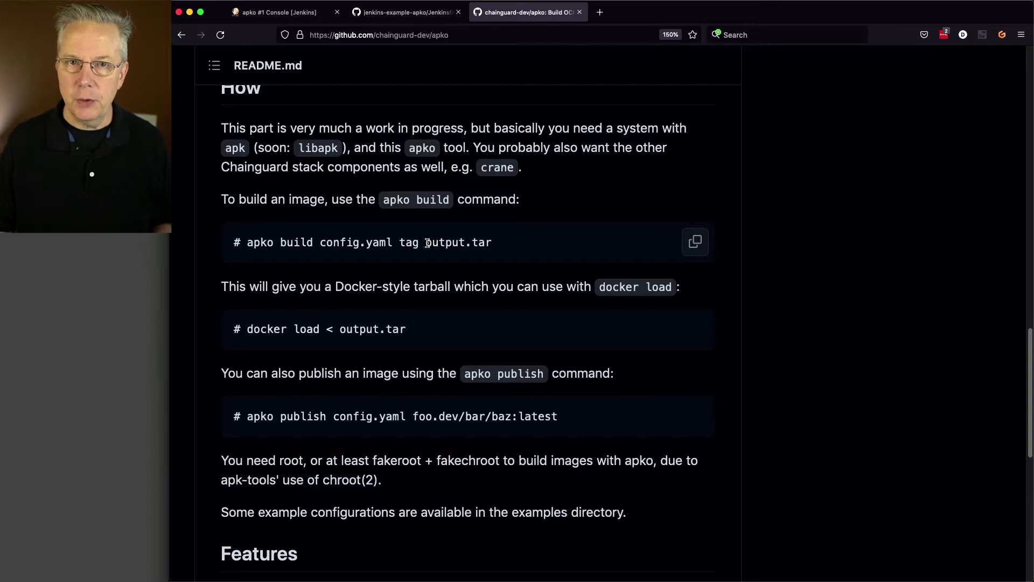
{"action": "mouse_move", "coordinate": [320, 286]}
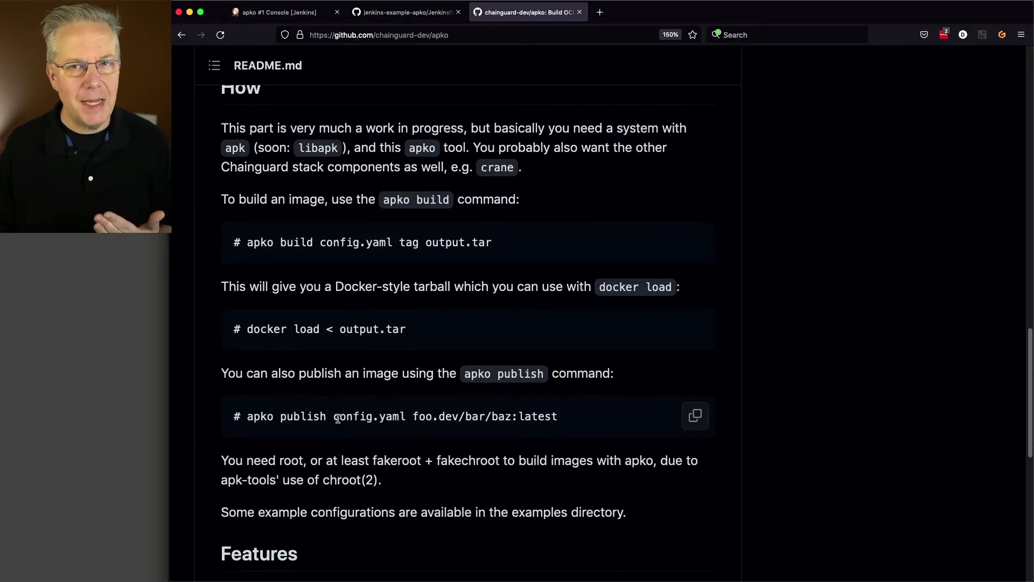
{"action": "scroll", "scroll_direction": "down", "scroll_amount": 3}
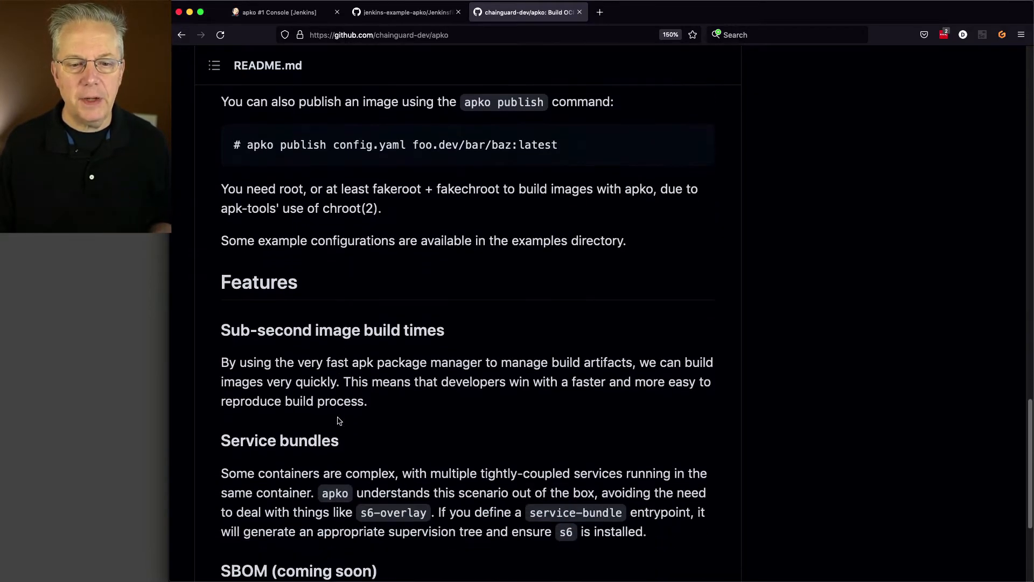
{"action": "scroll", "scroll_direction": "down", "scroll_amount": 3}
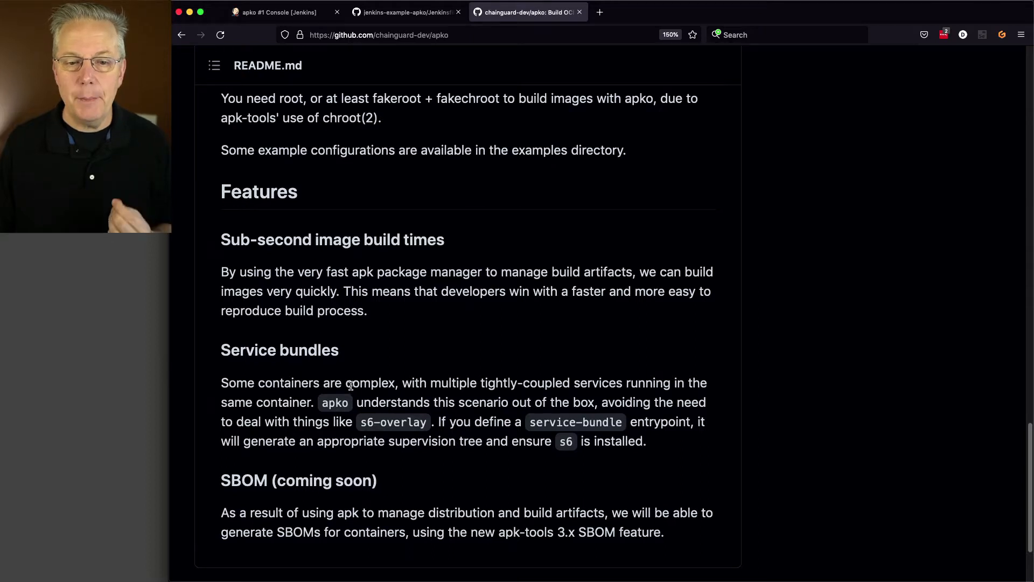
{"action": "mouse_move", "coordinate": [351, 344]}
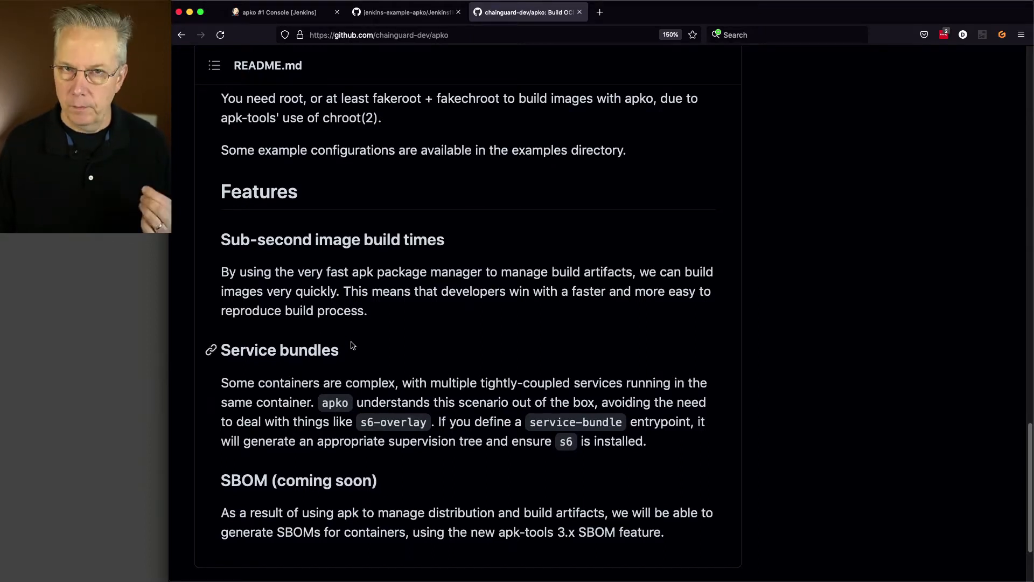
{"action": "scroll", "scroll_direction": "down", "scroll_amount": 3}
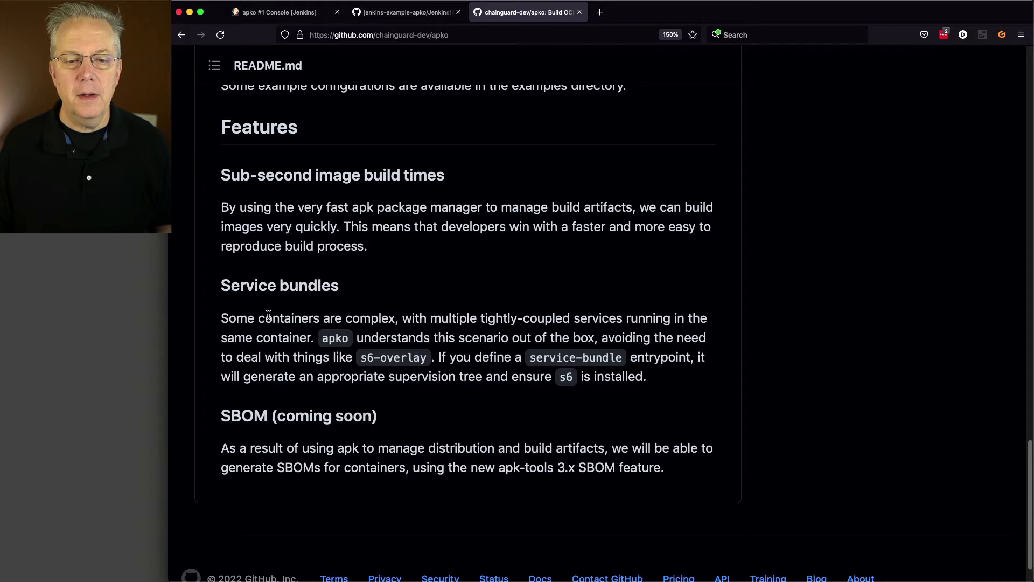
{"action": "mouse_move", "coordinate": [286, 330]}
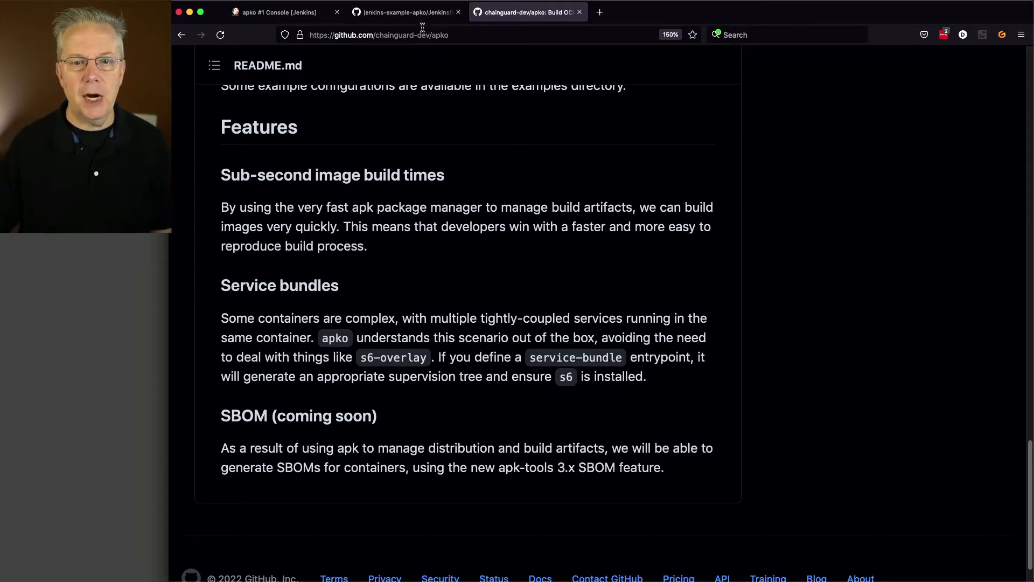
Open Jenkinsfile-2 and highlight output.tar in its sudo apko build nginx.yaml command
{"action": "left_click", "coordinate": [405, 12]}
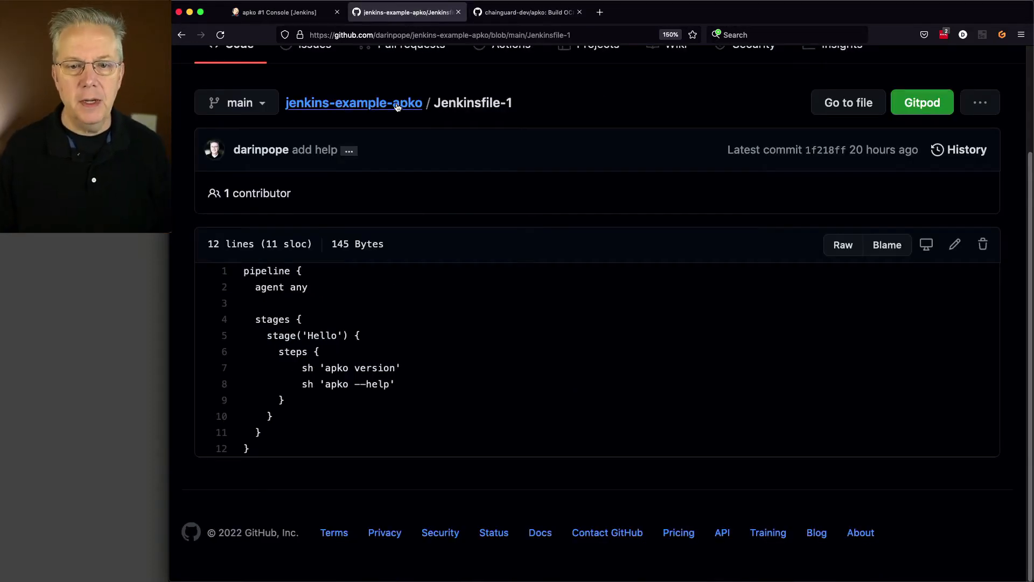
{"action": "left_click", "coordinate": [353, 102]}
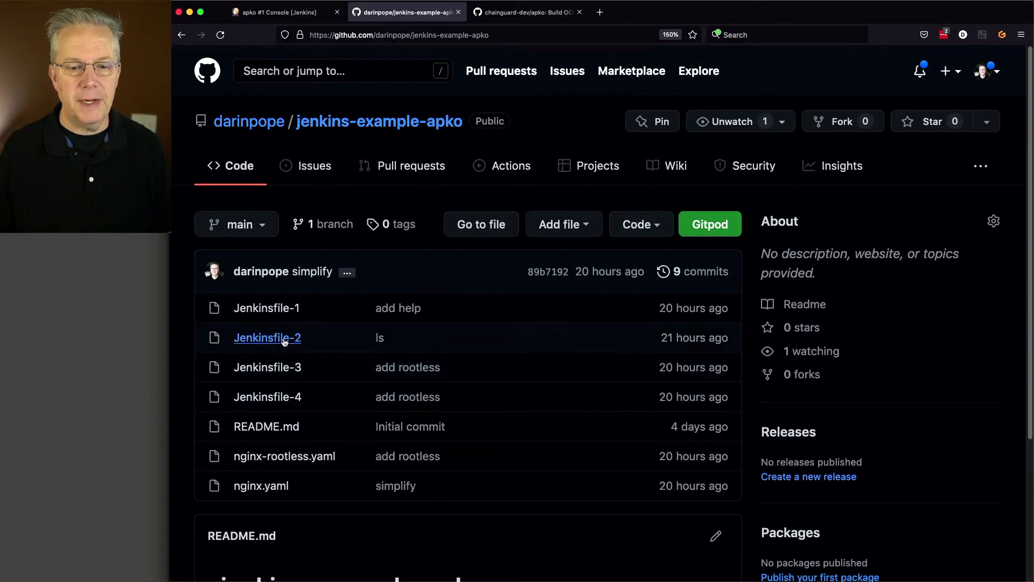
{"action": "left_click", "coordinate": [267, 338]}
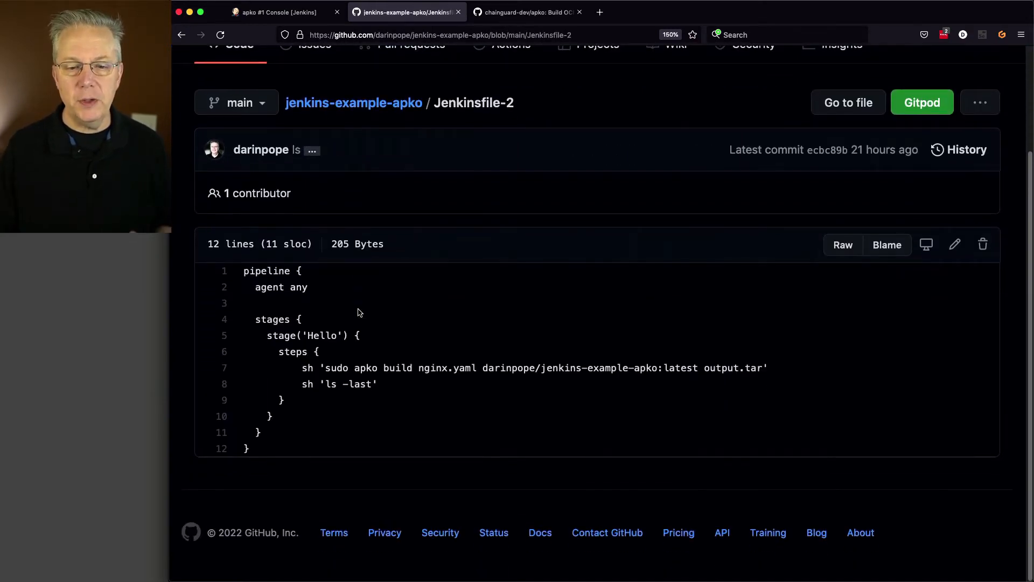
{"action": "mouse_move", "coordinate": [367, 368]}
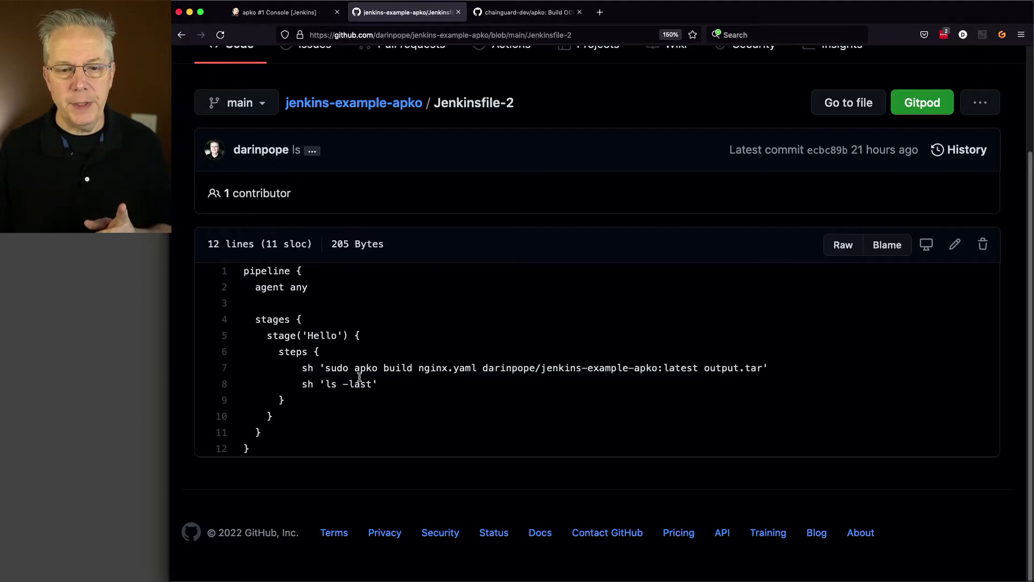
{"action": "mouse_move", "coordinate": [412, 368]}
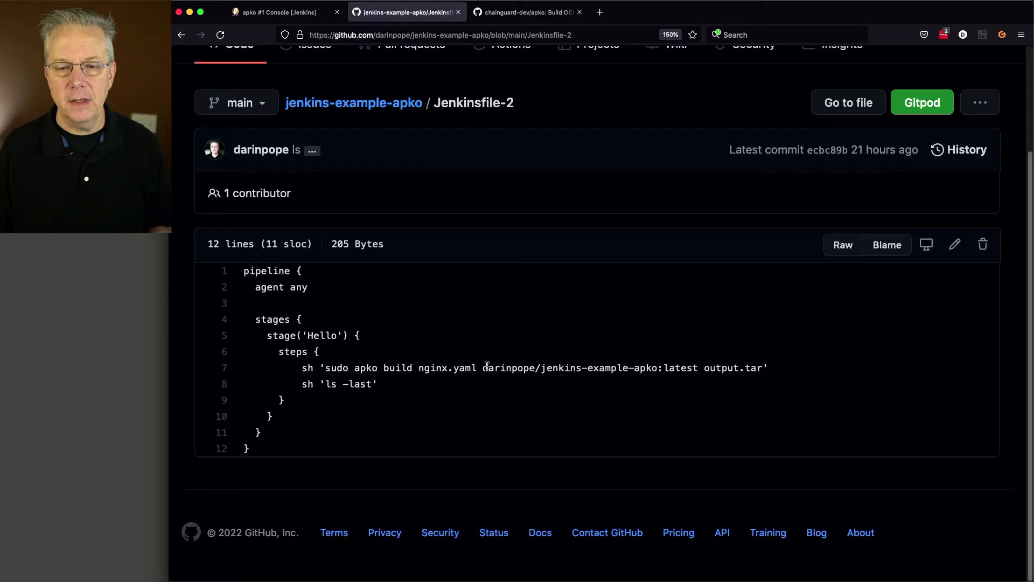
{"action": "double_click", "coordinate": [588, 367]}
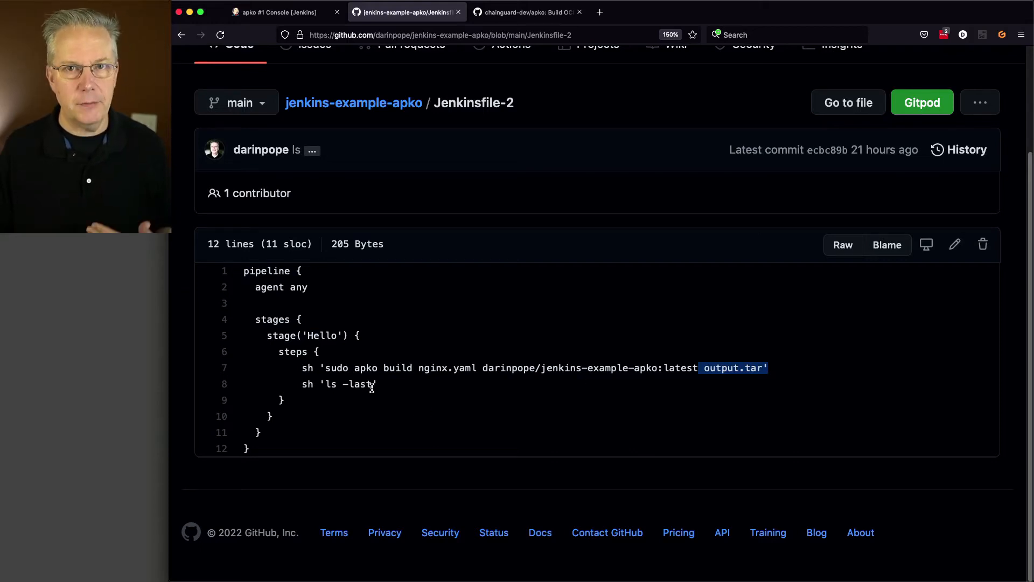
{"action": "mouse_move", "coordinate": [379, 390]}
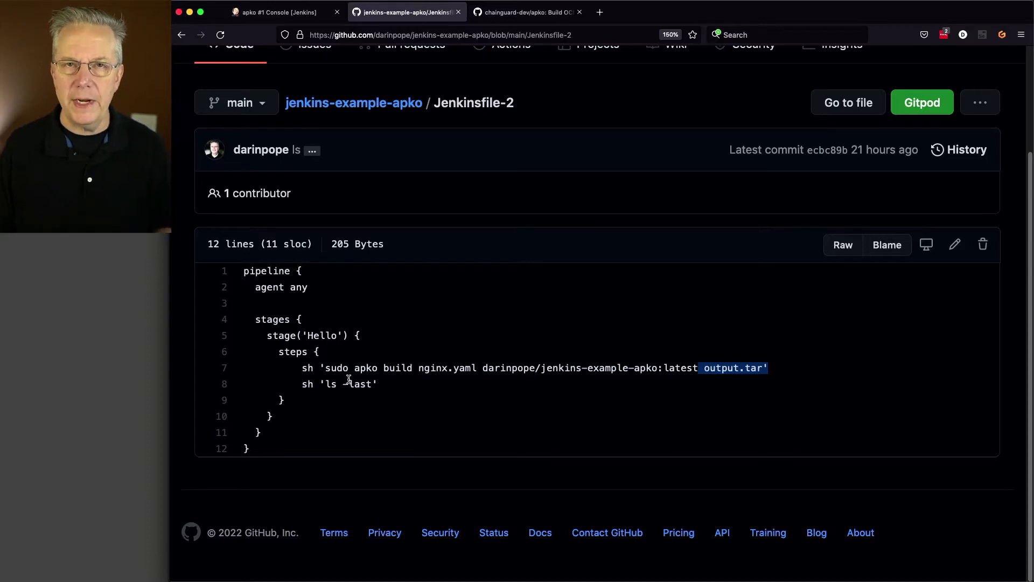
{"action": "mouse_move", "coordinate": [349, 379]}
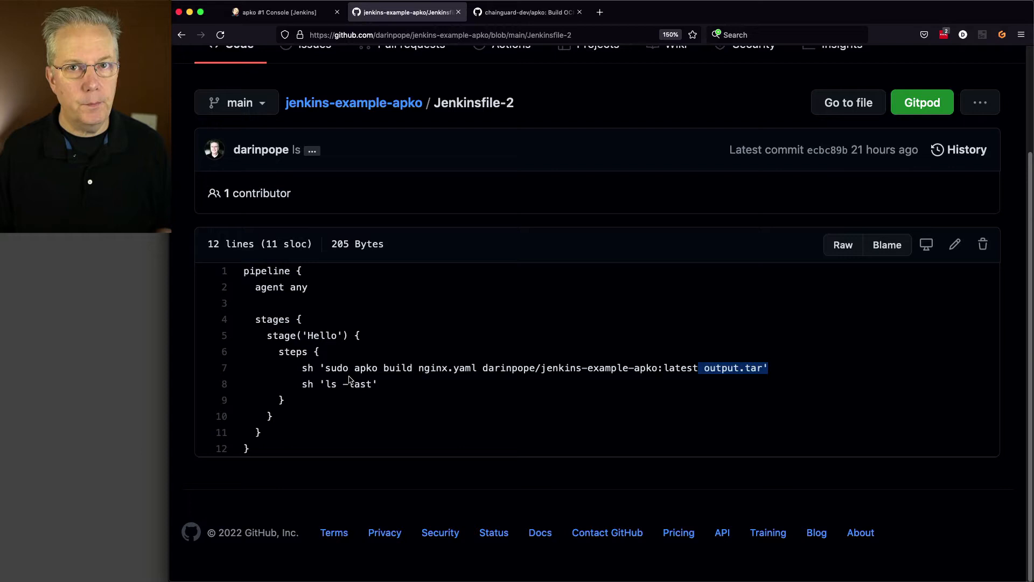
{"action": "mouse_move", "coordinate": [349, 371]}
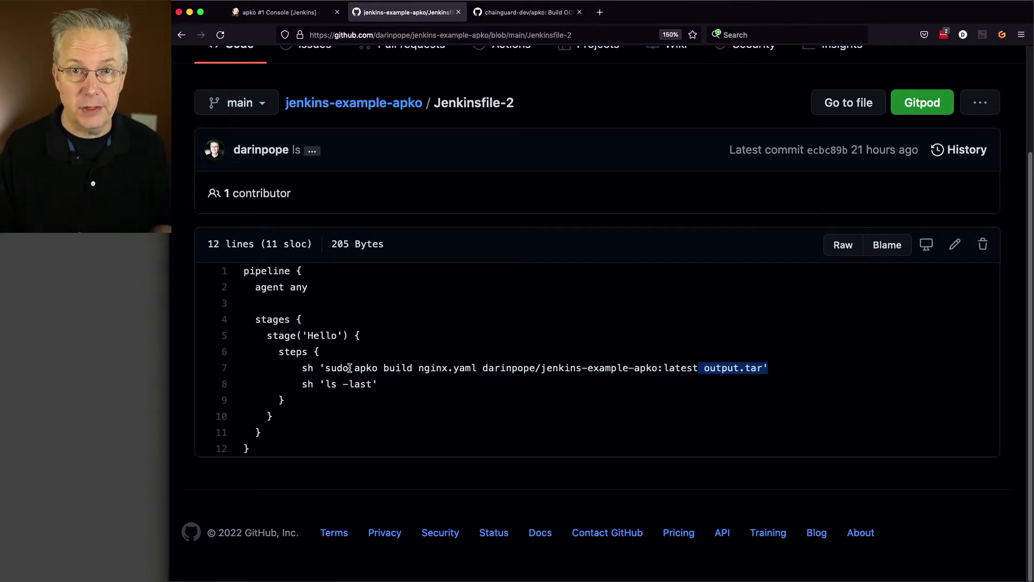
{"action": "mouse_move", "coordinate": [453, 391]}
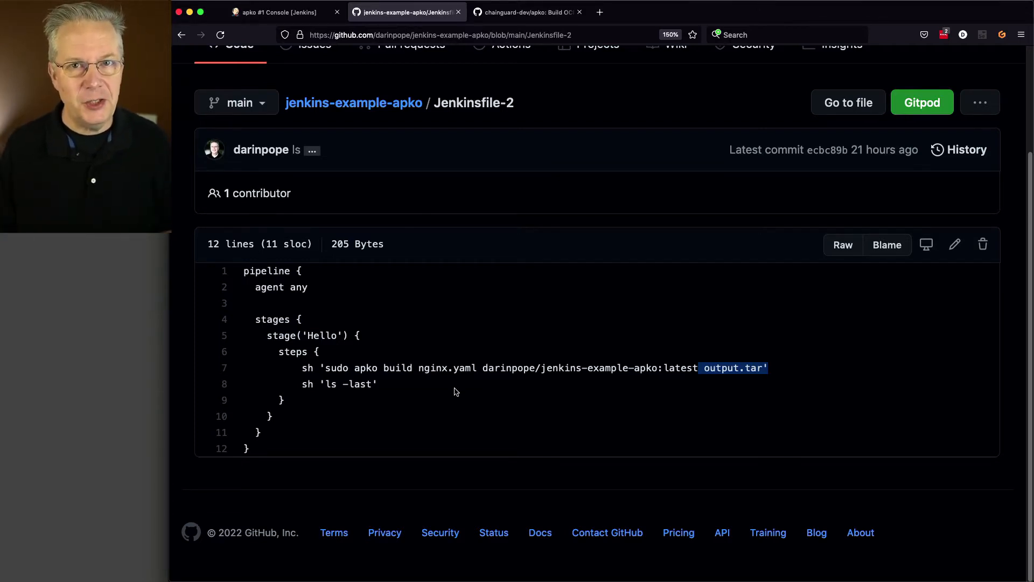
{"action": "mouse_move", "coordinate": [354, 102]}
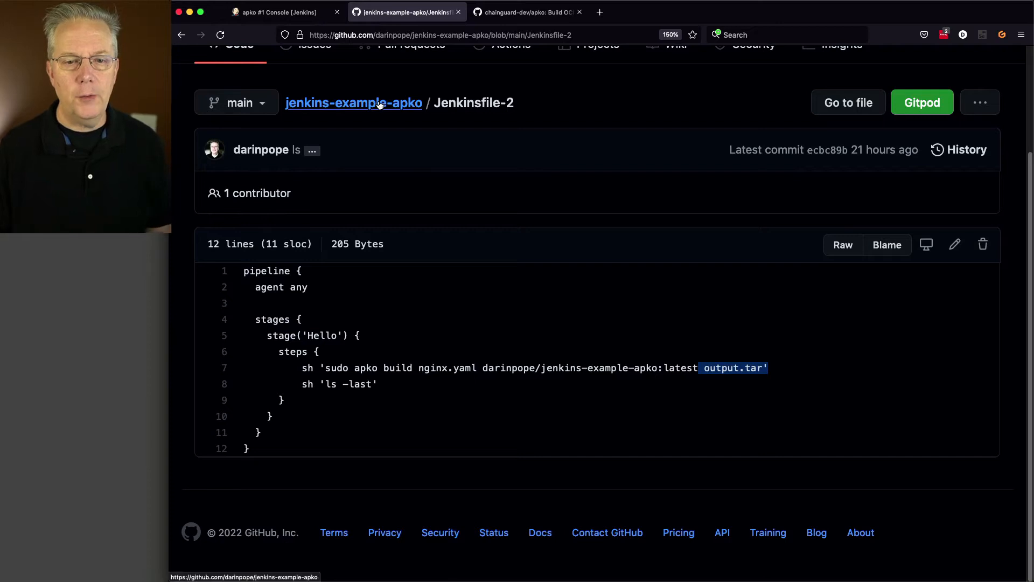
Review nginx.yaml, highlighting the nginx binary path under services, then return to Jenkins
{"action": "left_click", "coordinate": [353, 103]}
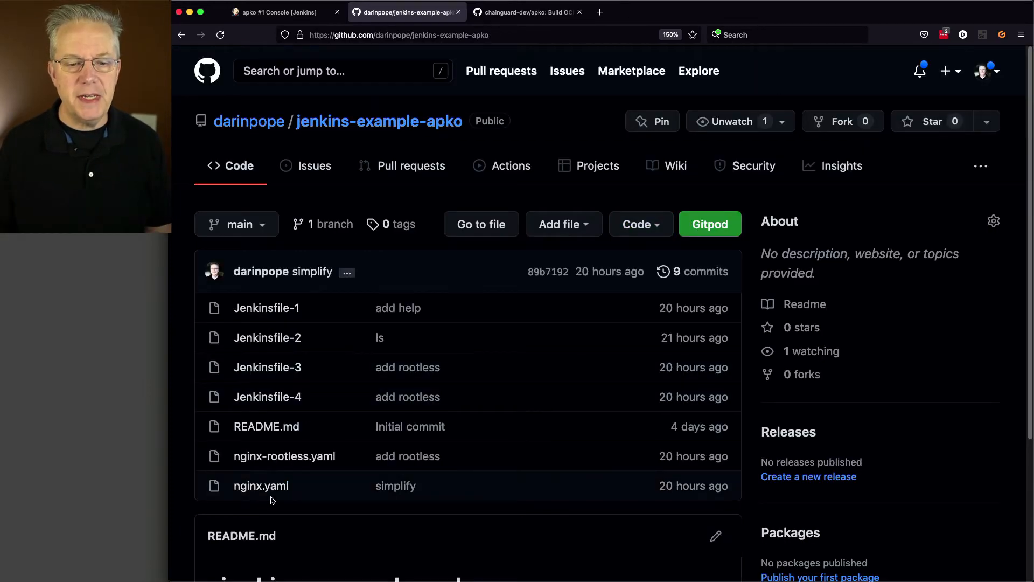
{"action": "mouse_move", "coordinate": [261, 486]}
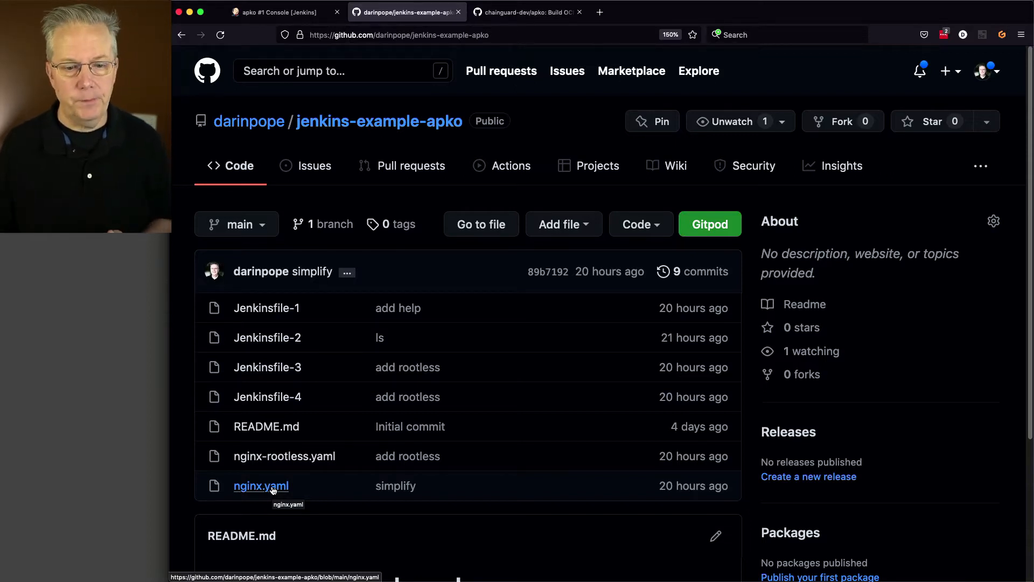
{"action": "left_click", "coordinate": [260, 486]}
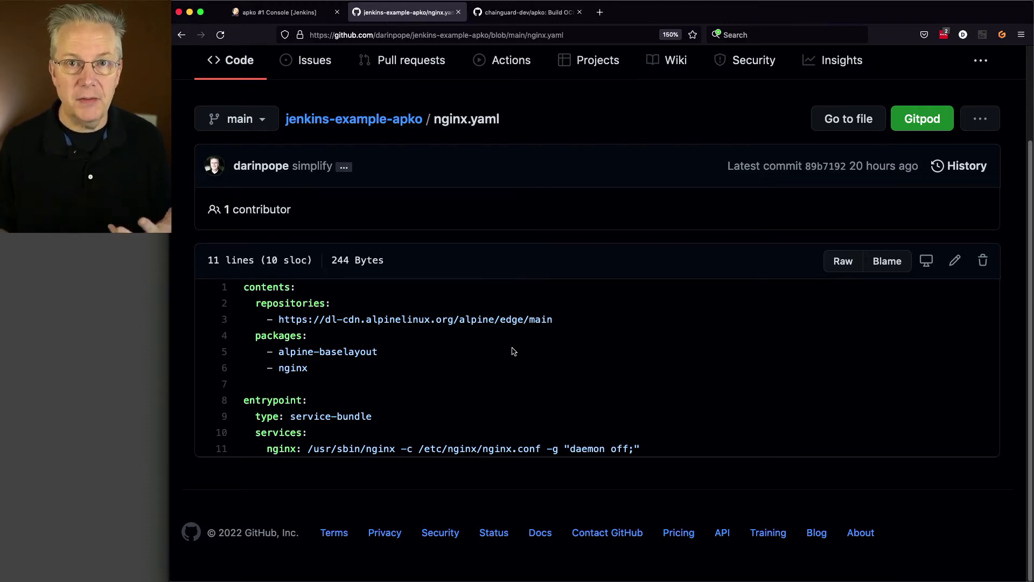
{"action": "mouse_move", "coordinate": [350, 417]}
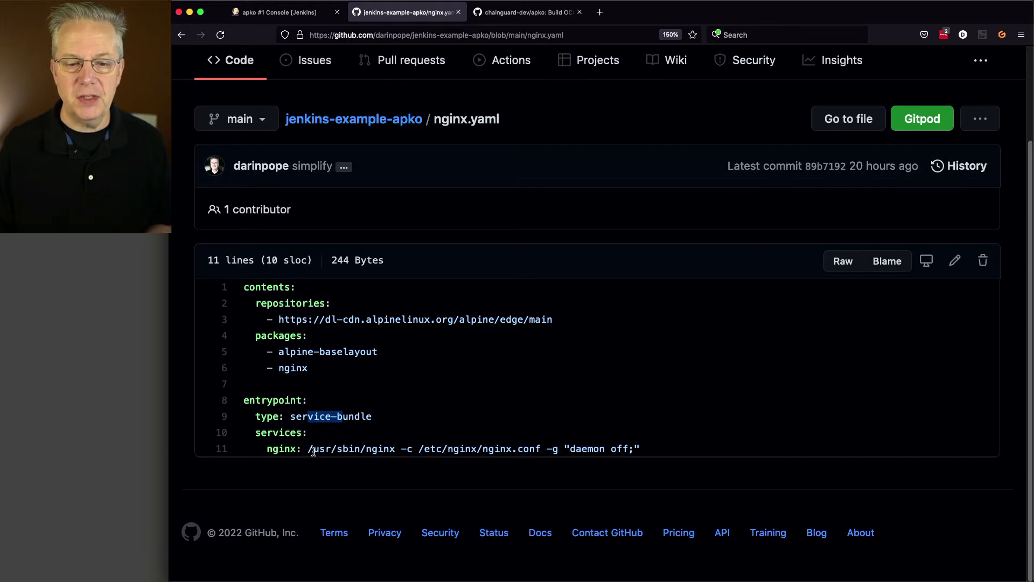
{"action": "double_click", "coordinate": [353, 448]}
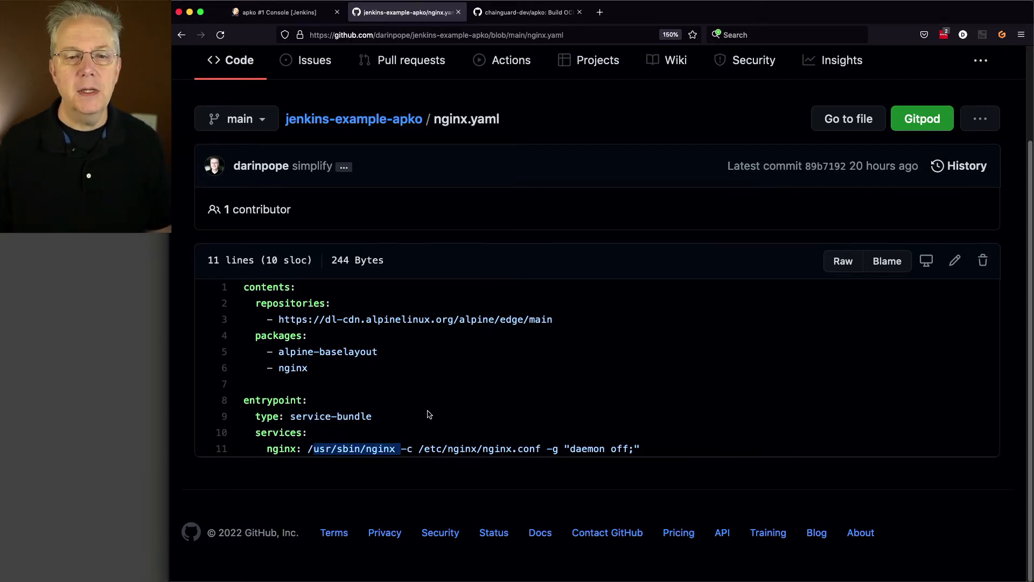
{"action": "left_click", "coordinate": [283, 11]}
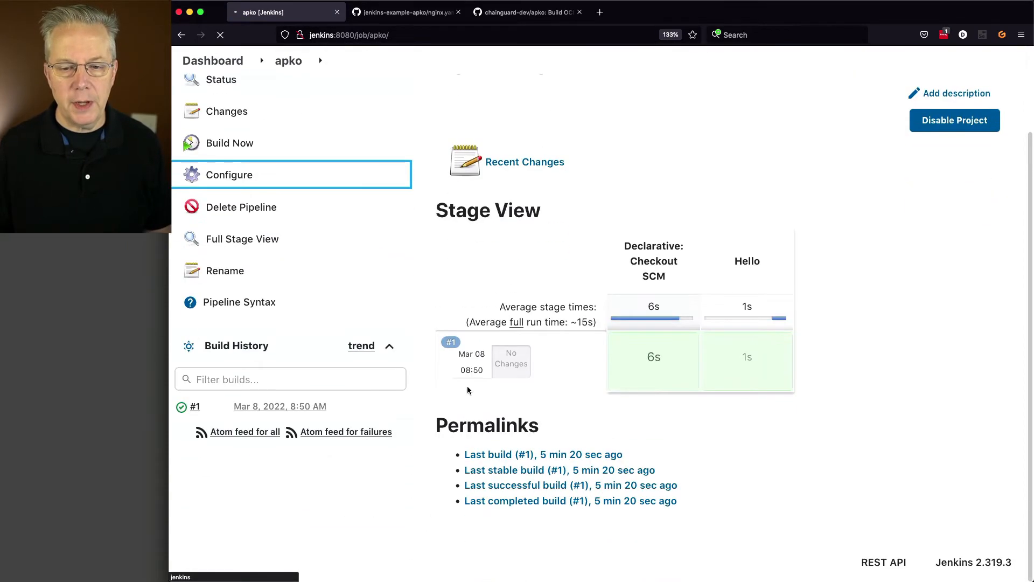
Save the apko pipeline with script path Jenkinsfile-2 and start build #2
{"action": "left_click", "coordinate": [229, 174]}
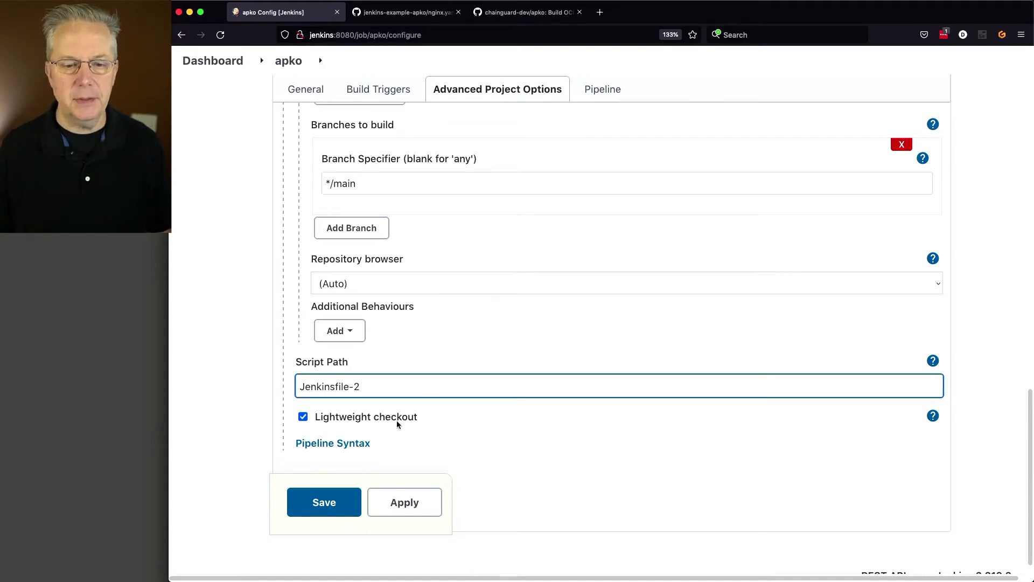
{"action": "left_click", "coordinate": [323, 502]}
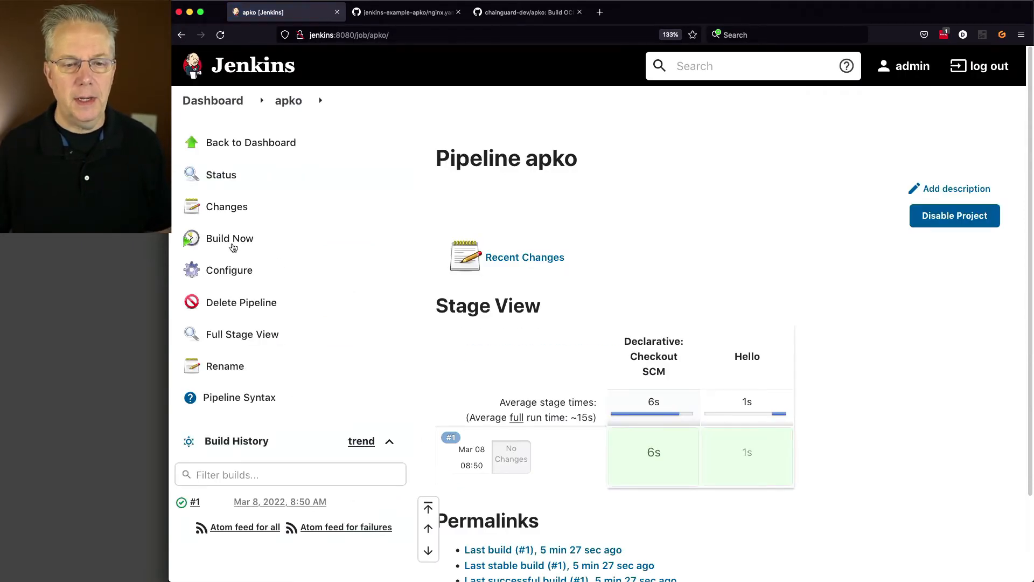
{"action": "left_click", "coordinate": [229, 238]}
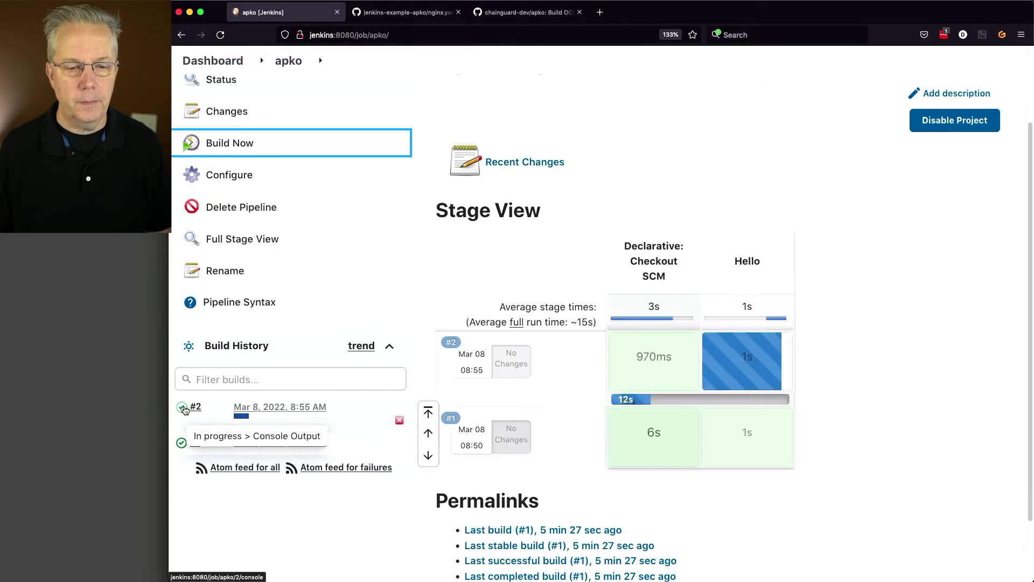
Scroll build #2's console through the apko nginx build and output.tar listing, then return to nginx.yaml
{"action": "left_click", "coordinate": [256, 435]}
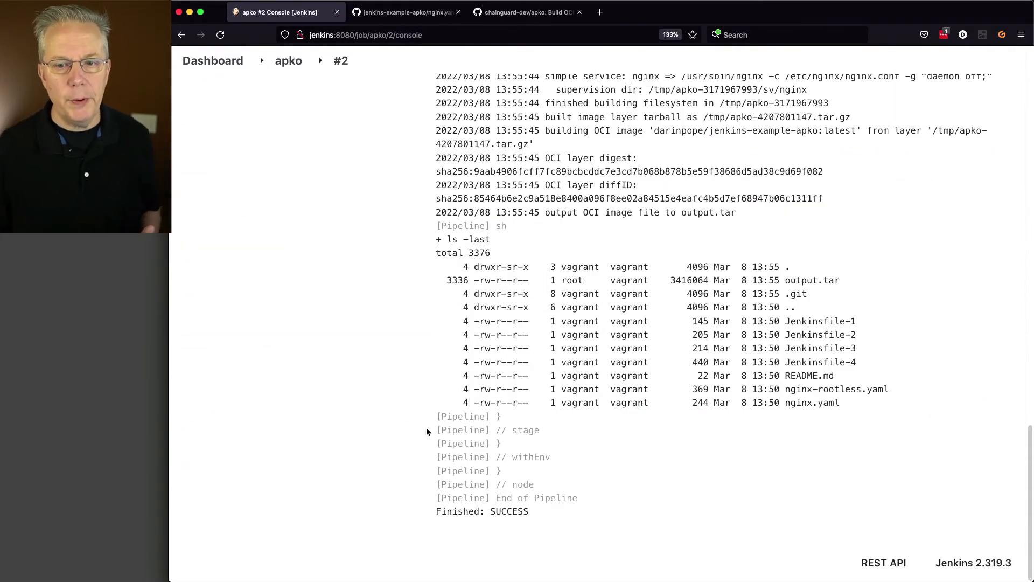
{"action": "scroll", "scroll_direction": "up", "scroll_amount": 3}
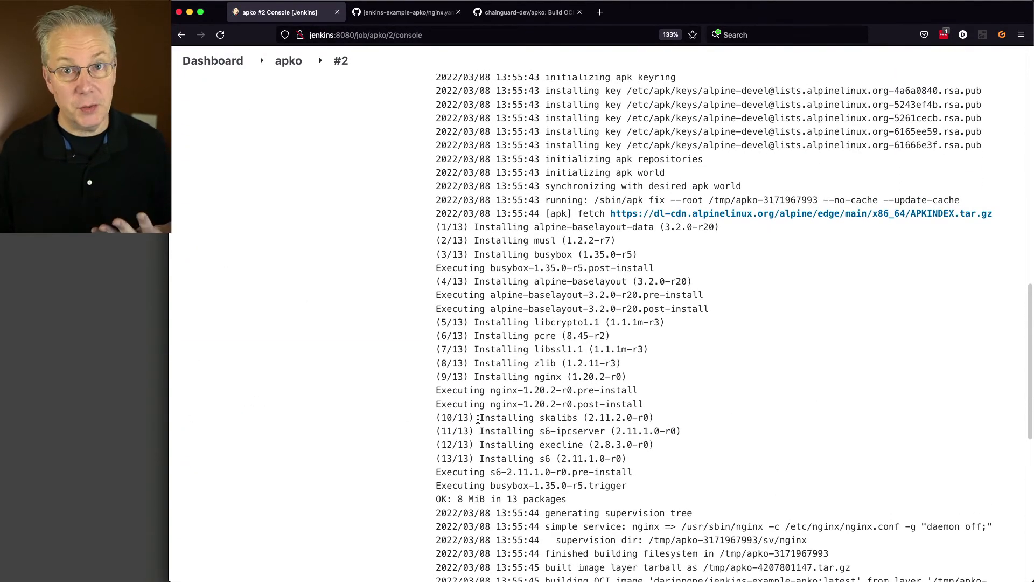
{"action": "scroll", "scroll_direction": "up", "scroll_amount": 3}
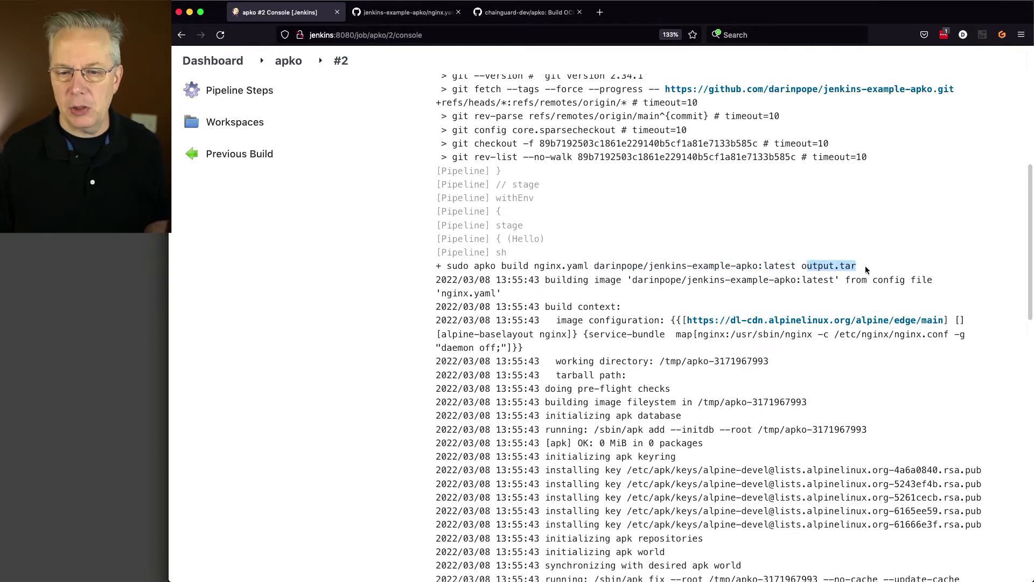
{"action": "scroll", "scroll_direction": "down", "scroll_amount": 3}
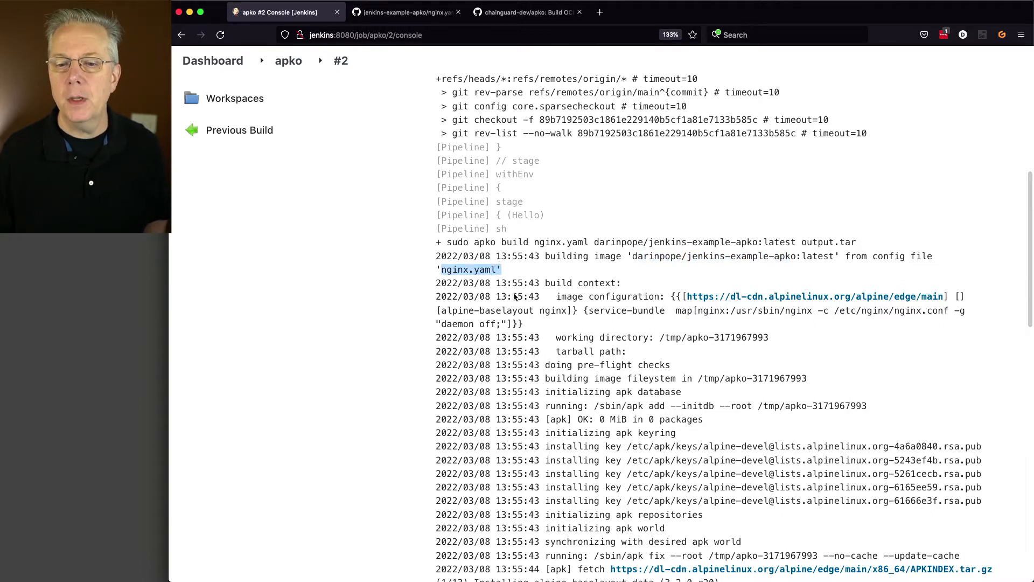
{"action": "scroll", "scroll_direction": "down", "scroll_amount": 3}
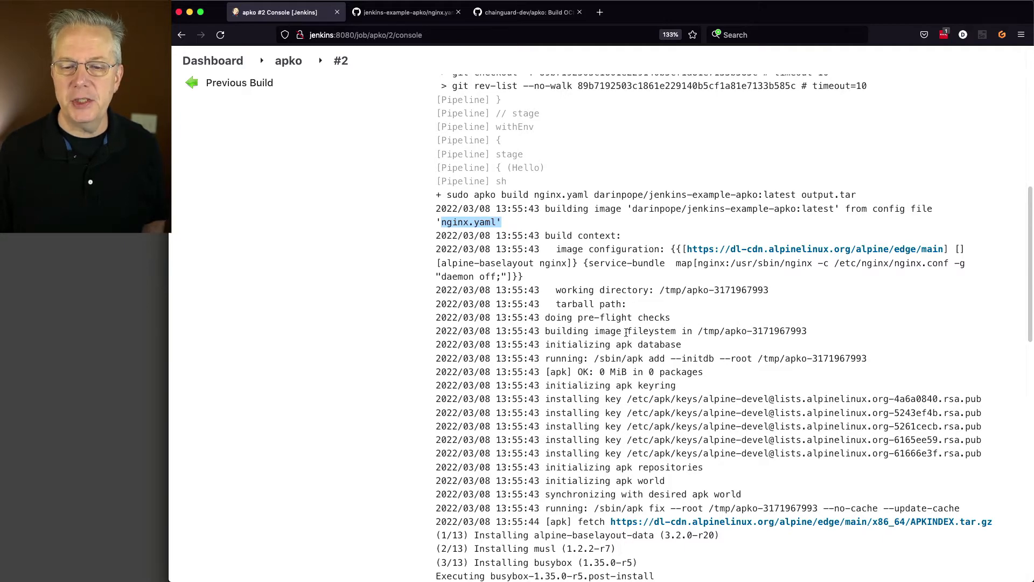
{"action": "scroll", "scroll_direction": "down", "scroll_amount": 3}
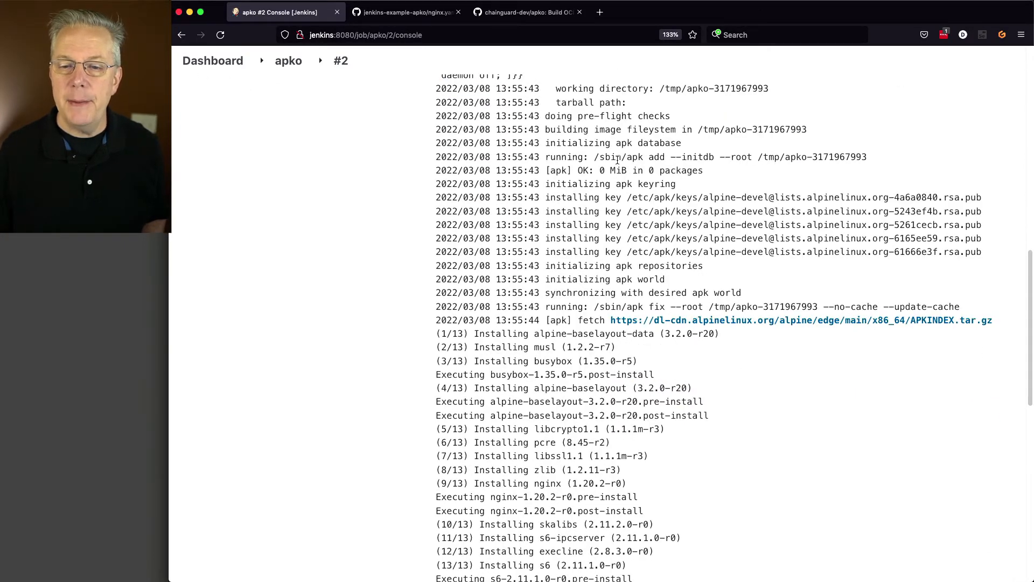
{"action": "scroll", "scroll_direction": "down", "scroll_amount": 3}
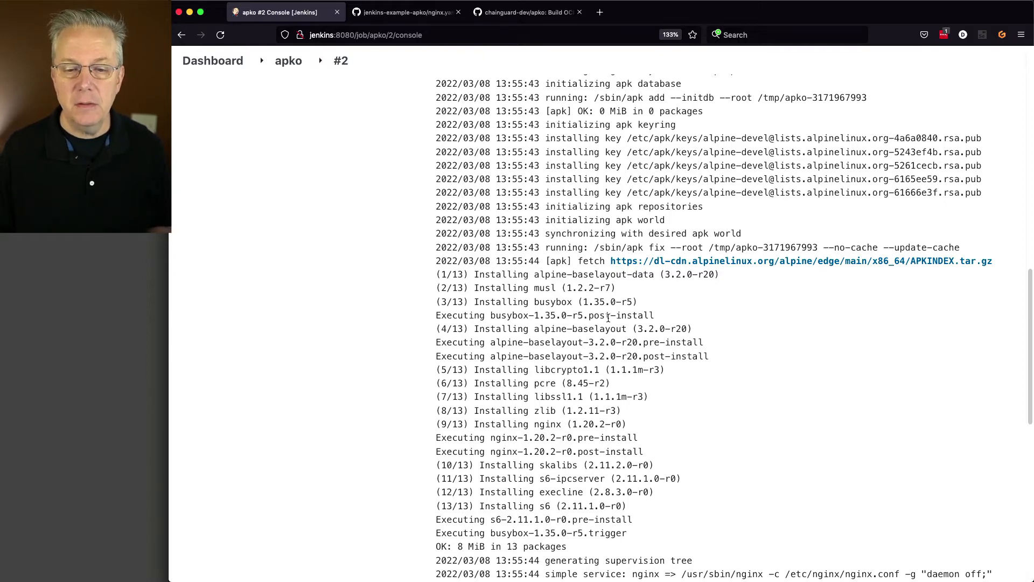
{"action": "scroll", "scroll_direction": "down", "scroll_amount": 3}
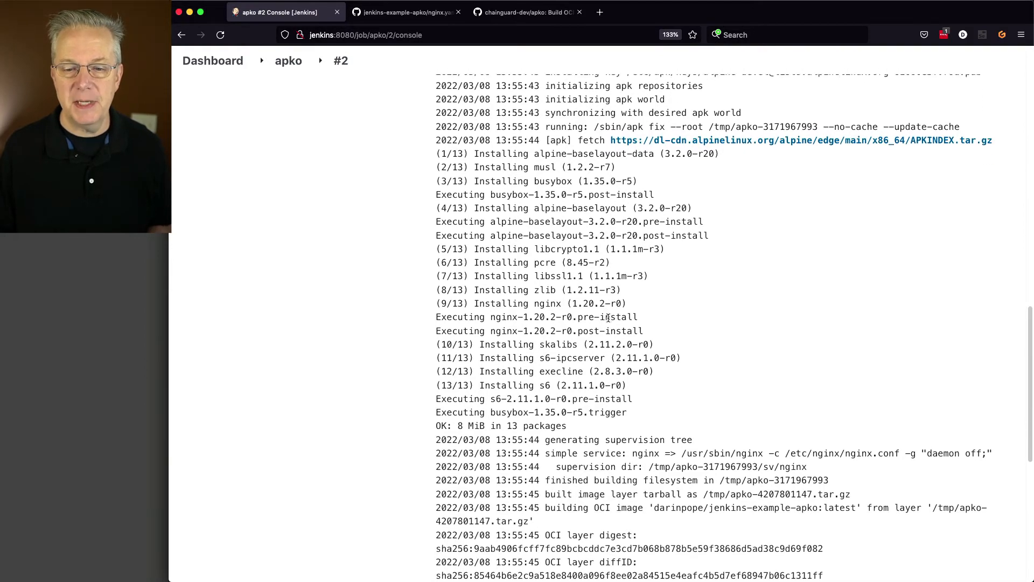
{"action": "scroll", "scroll_direction": "down", "scroll_amount": 3}
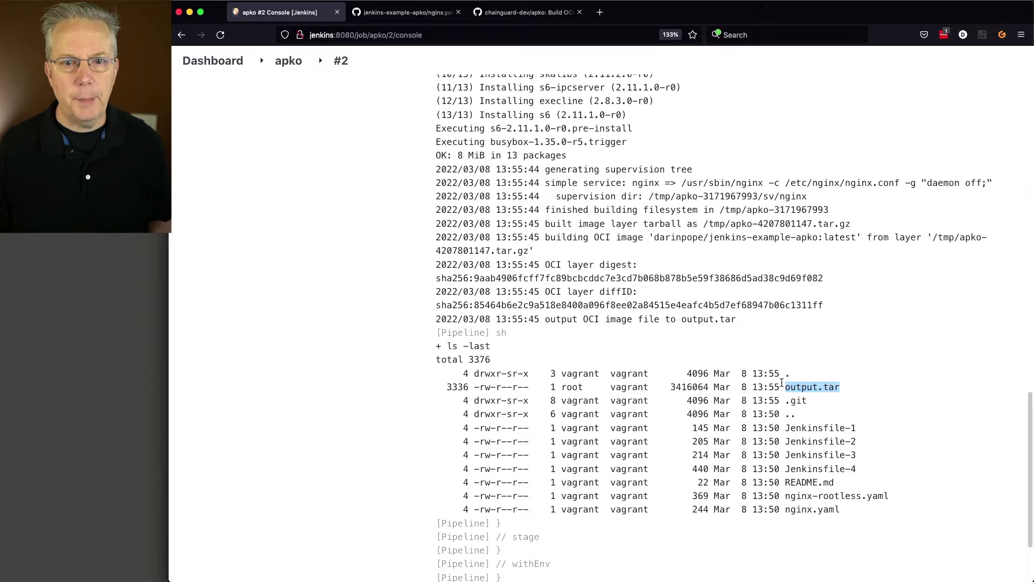
{"action": "left_click", "coordinate": [406, 12]}
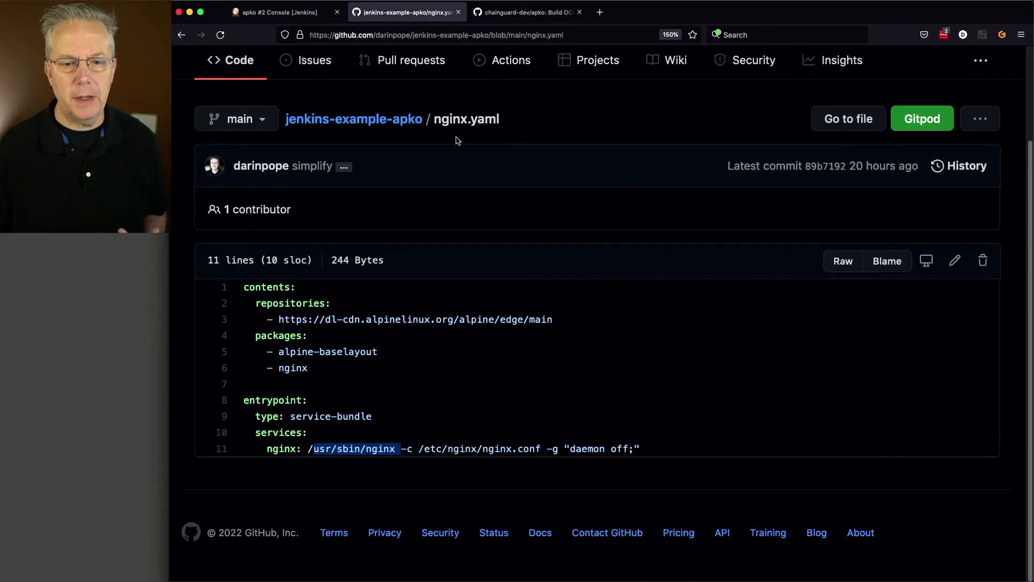
{"action": "mouse_move", "coordinate": [515, 289]}
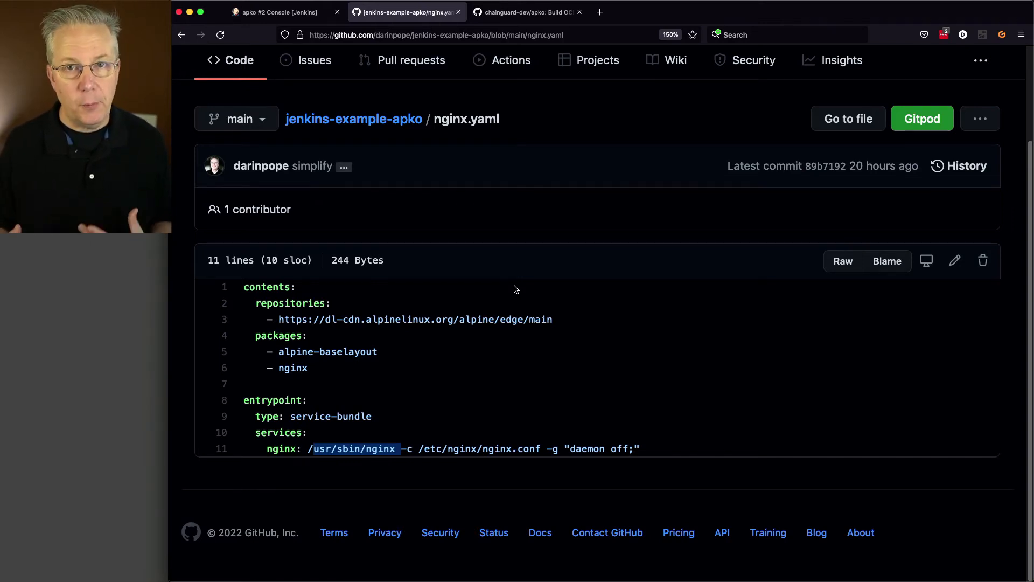
Review nginx-rootless.yaml and Jenkinsfile-3, highlighting nginx-rootless.yaml in its build command
{"action": "left_click", "coordinate": [353, 118]}
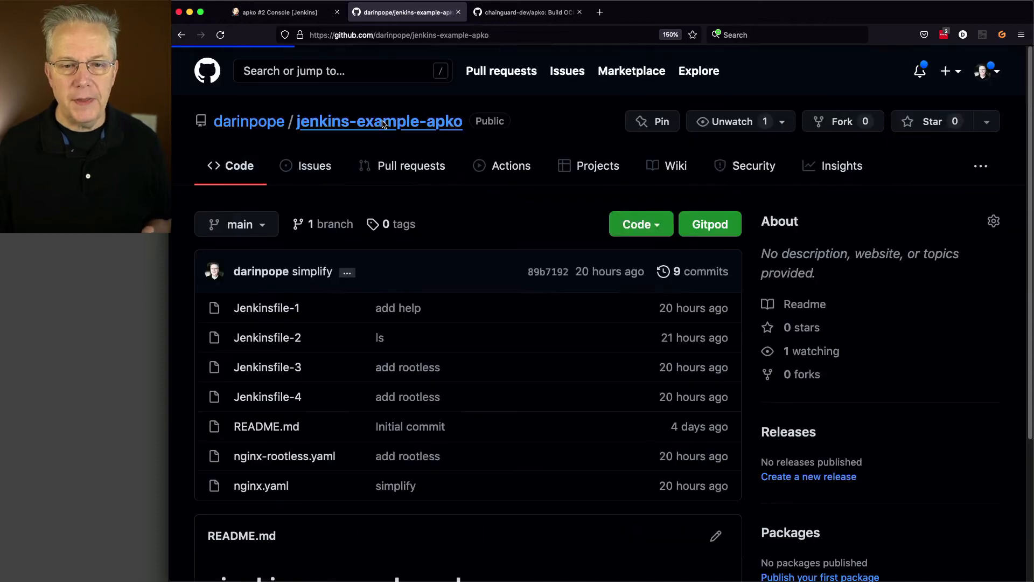
{"action": "mouse_move", "coordinate": [284, 456]}
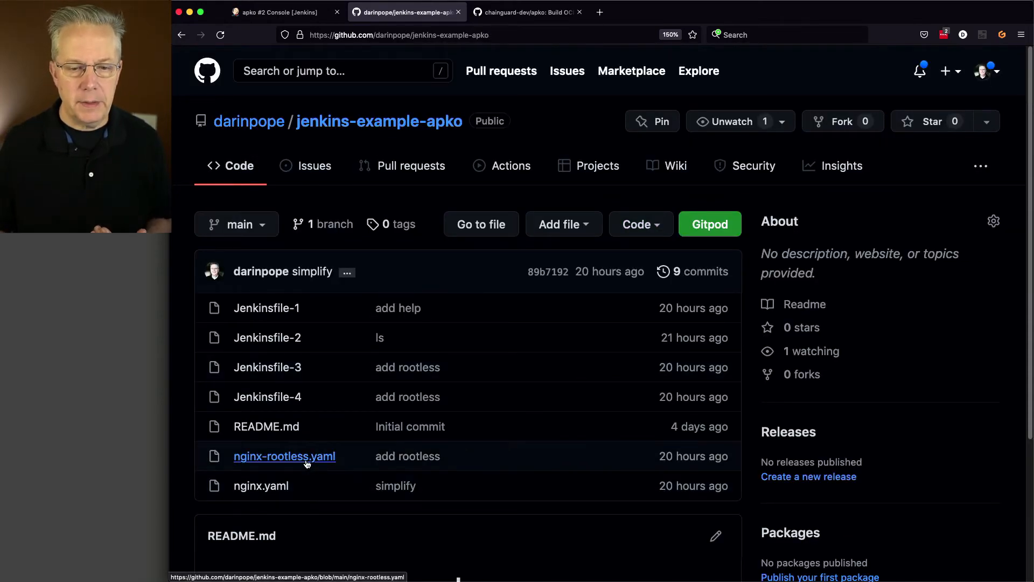
{"action": "left_click", "coordinate": [285, 456]}
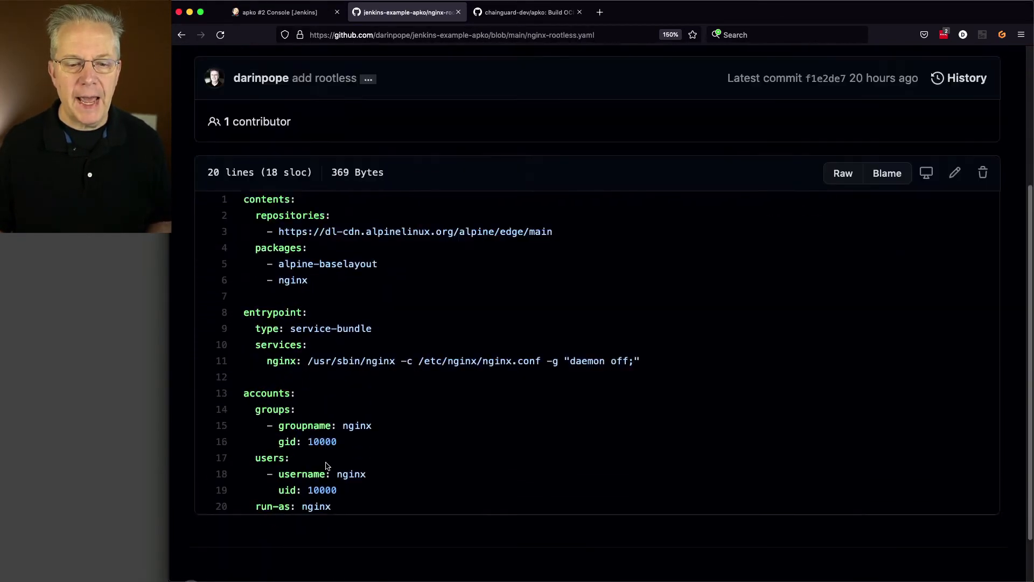
{"action": "scroll", "scroll_direction": "down", "scroll_amount": 3}
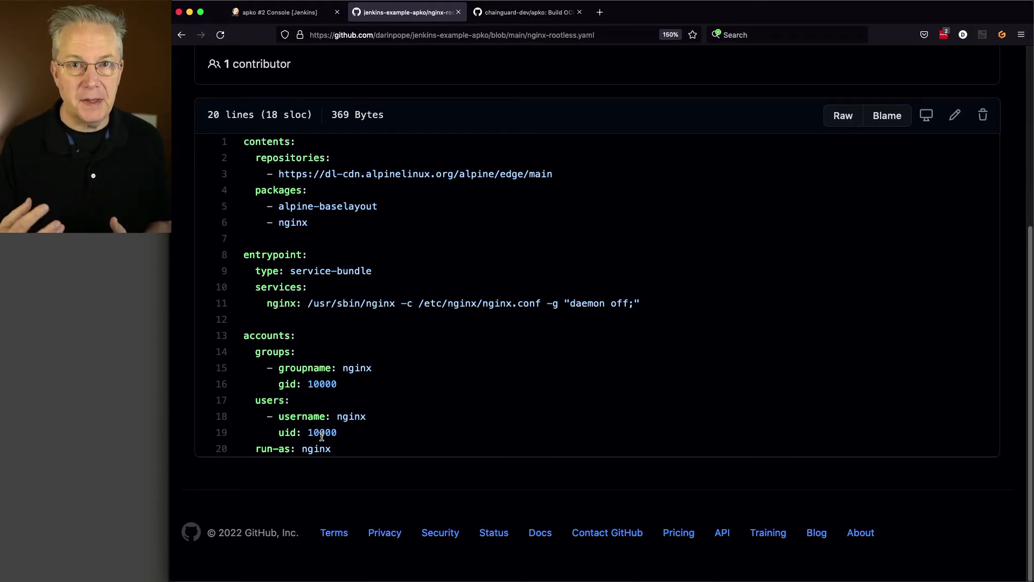
{"action": "mouse_move", "coordinate": [336, 296]}
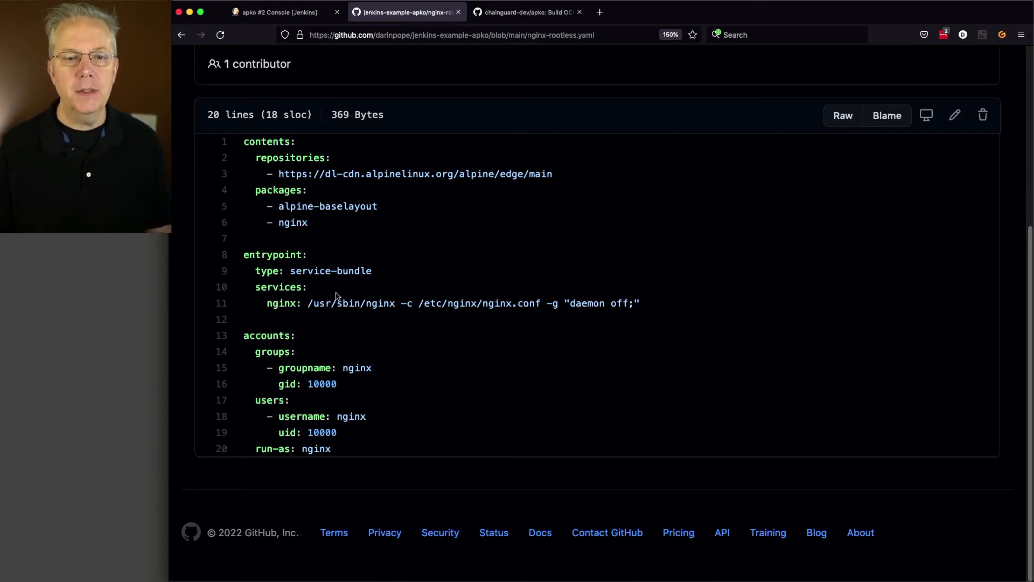
{"action": "scroll", "scroll_direction": "up", "scroll_amount": 3}
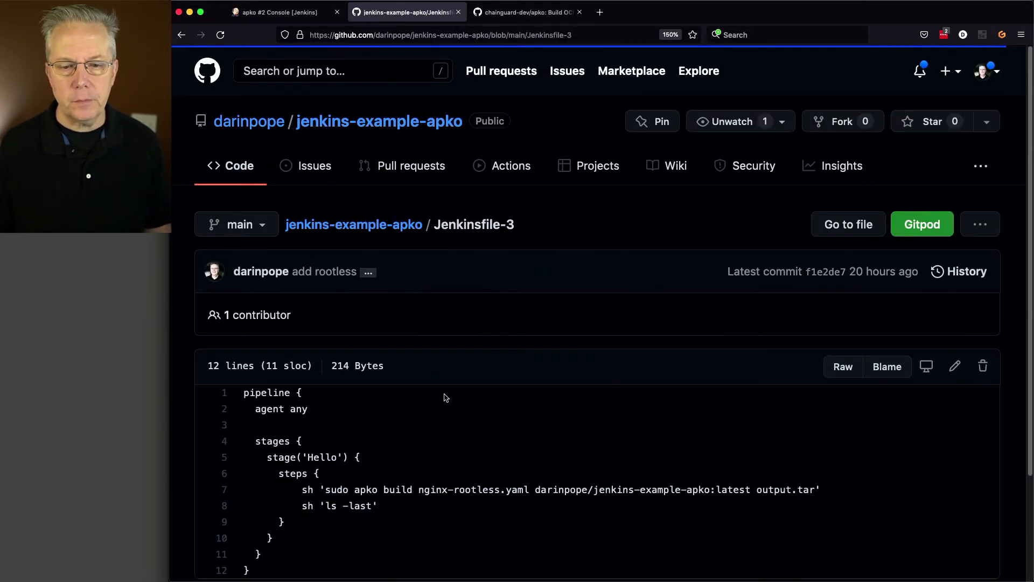
{"action": "scroll", "scroll_direction": "down", "scroll_amount": 3}
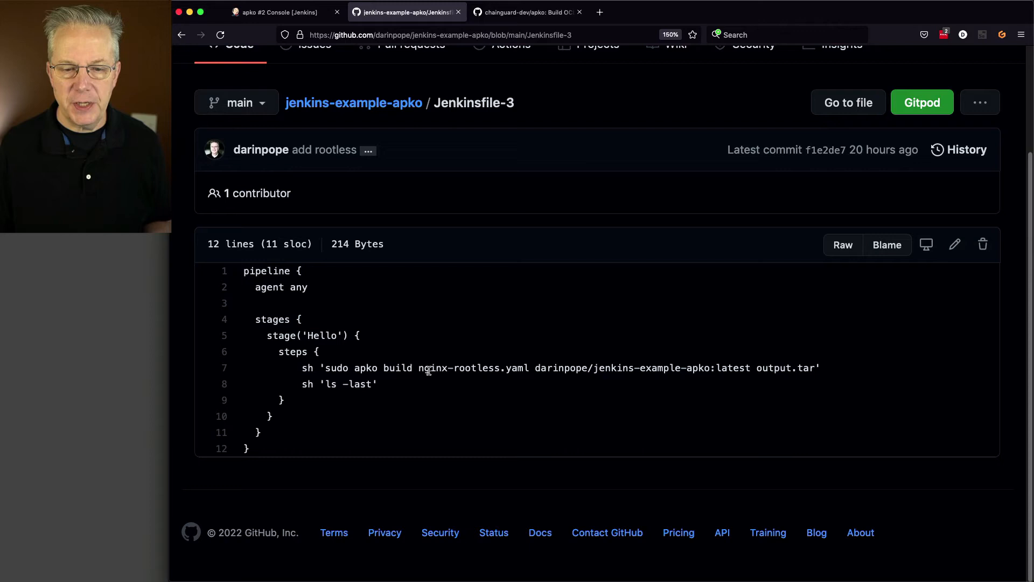
{"action": "double_click", "coordinate": [452, 367]}
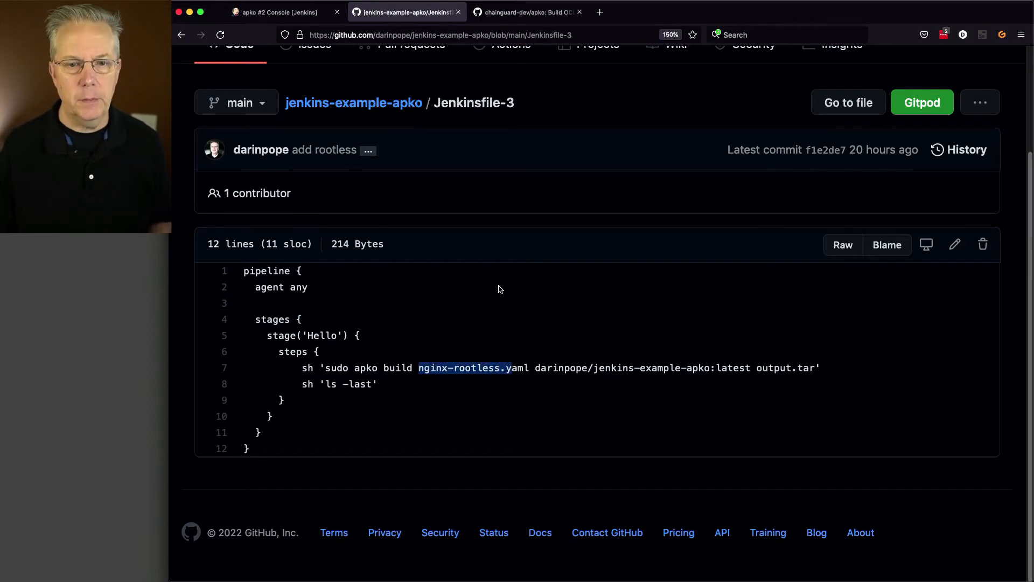
{"action": "left_click", "coordinate": [284, 12]}
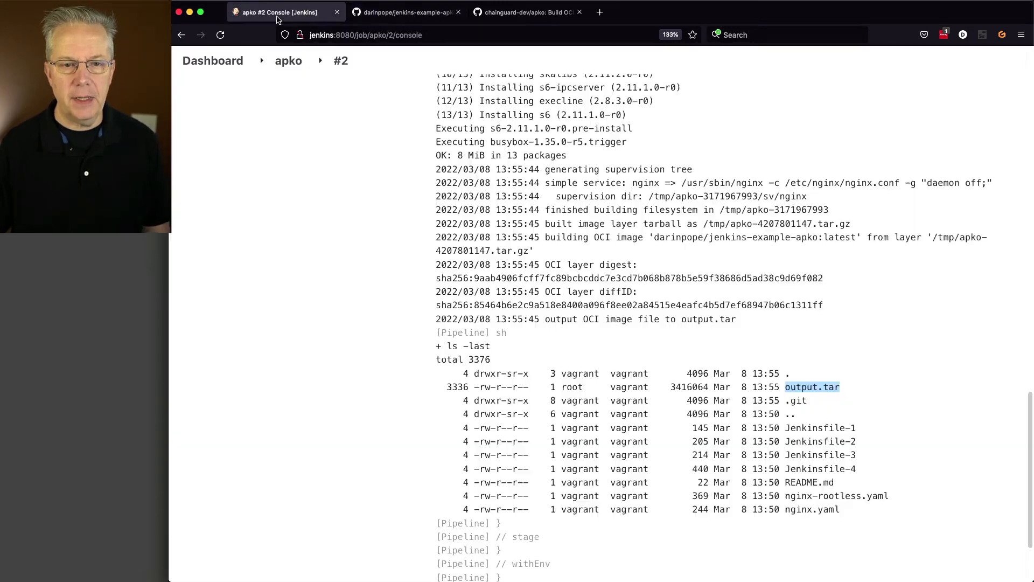
From the apko job page, point the pipeline Script Path at Jenkinsfile-3 and save
{"action": "left_click", "coordinate": [289, 61]}
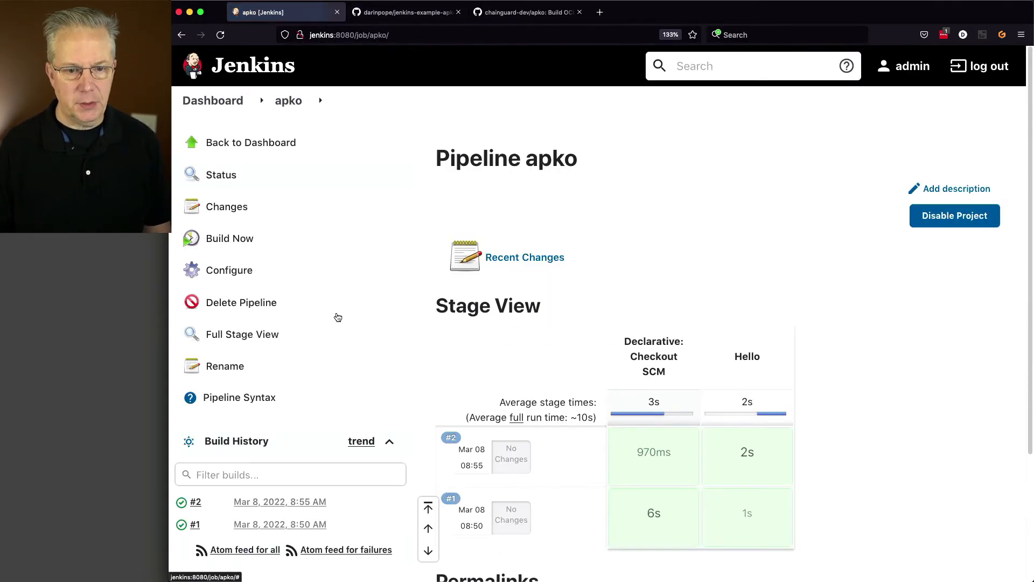
{"action": "left_click", "coordinate": [231, 270]}
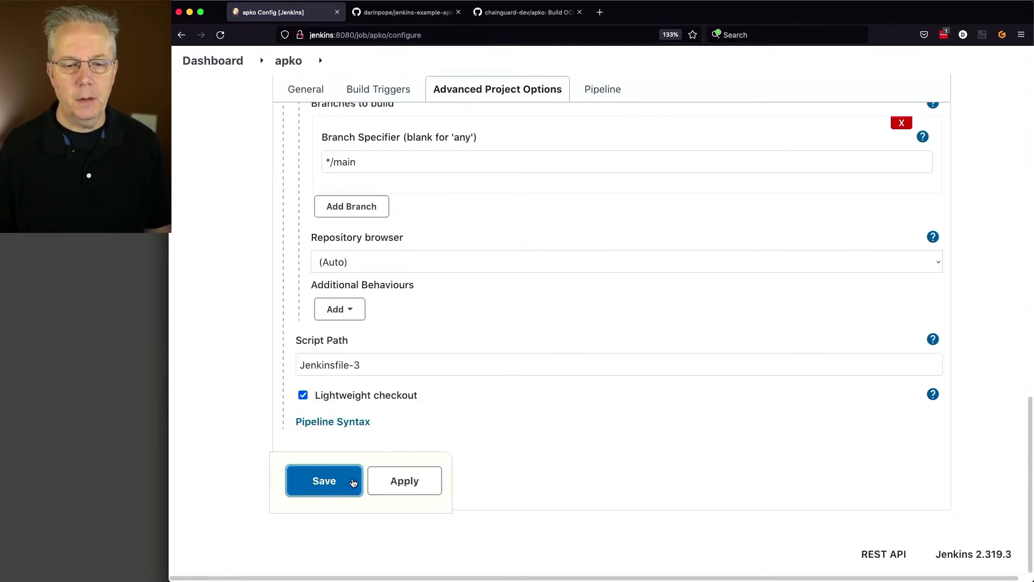
{"action": "left_click", "coordinate": [324, 480]}
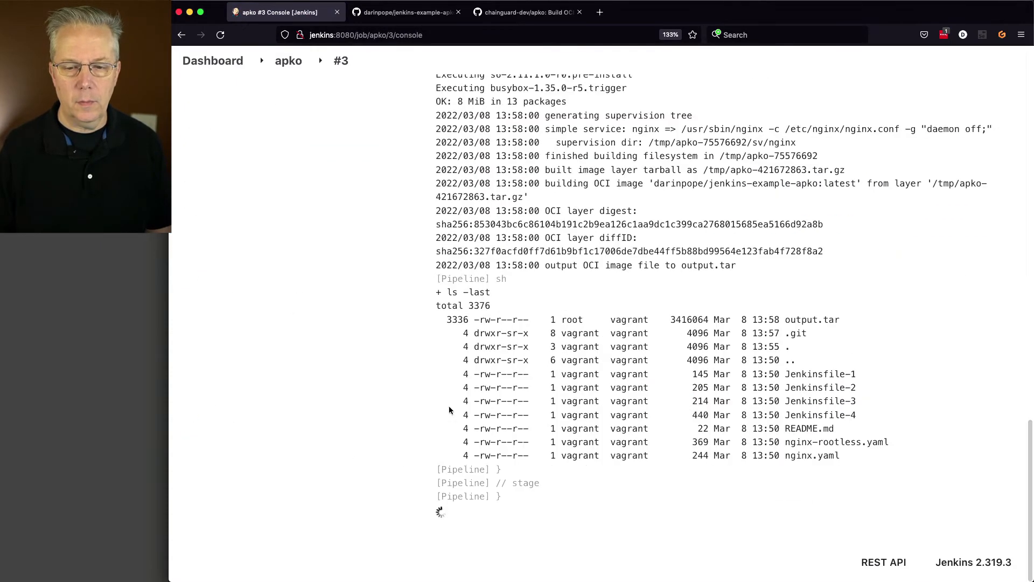
Scroll build #3's console through the 13-package apko install and output.tar listing
{"action": "scroll", "scroll_direction": "up", "scroll_amount": 3}
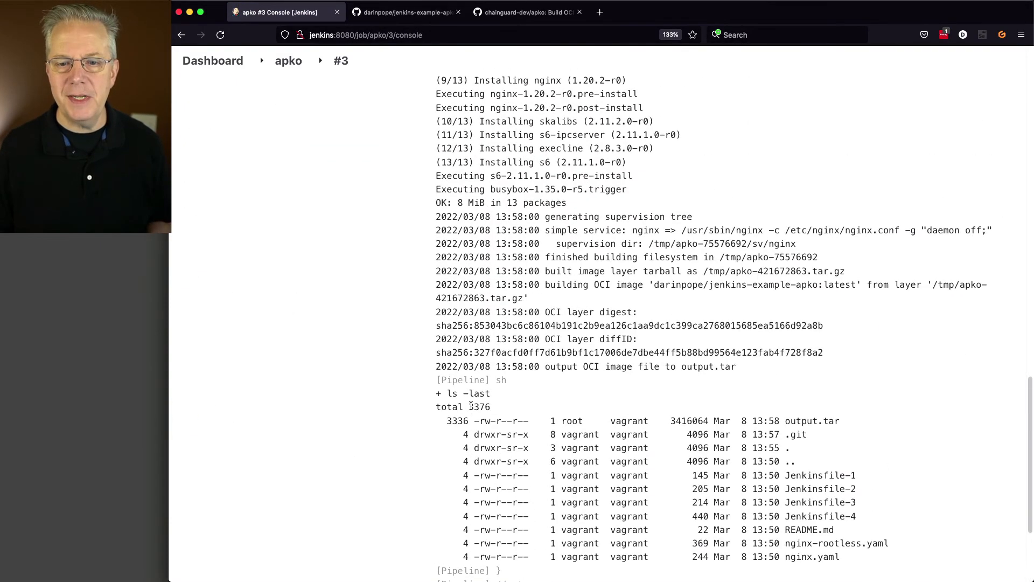
{"action": "scroll", "scroll_direction": "up", "scroll_amount": 3}
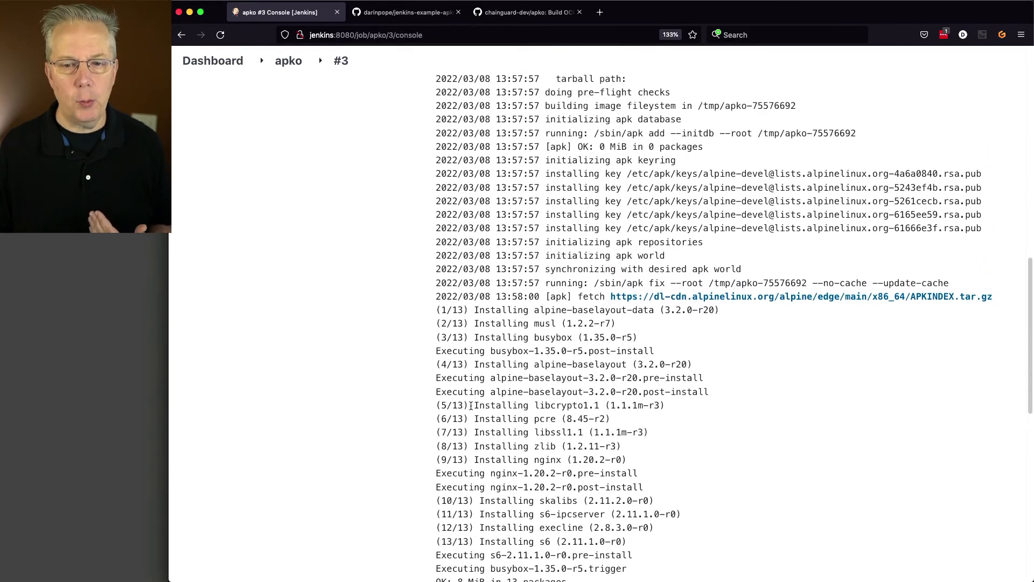
{"action": "scroll", "scroll_direction": "down", "scroll_amount": 3}
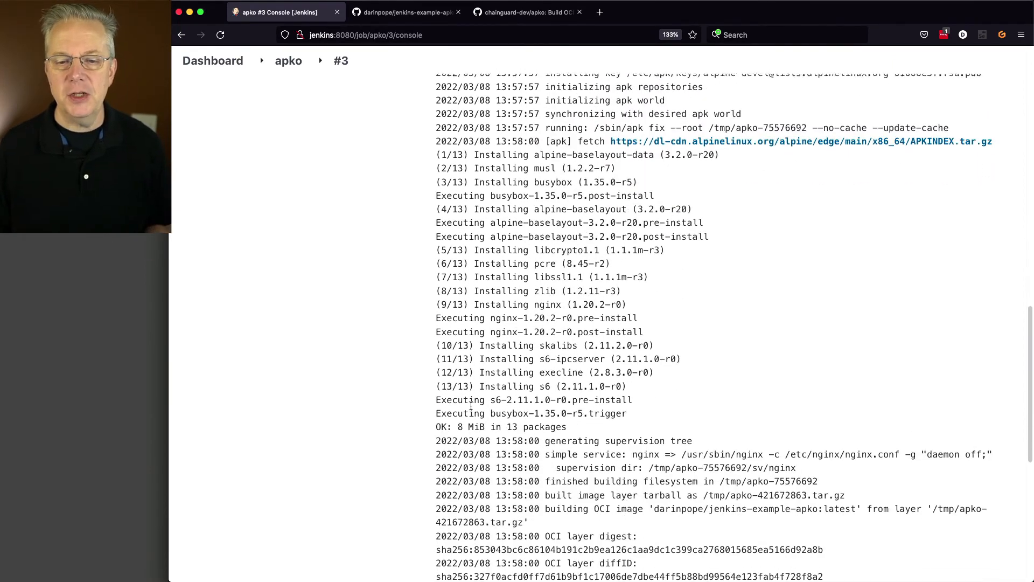
{"action": "scroll", "scroll_direction": "down", "scroll_amount": 3}
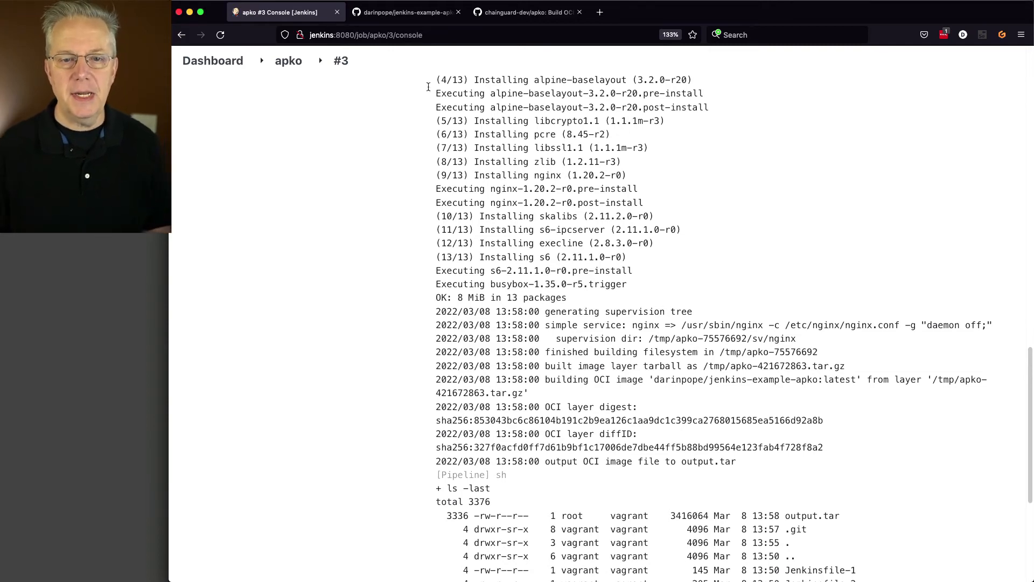
Open Jenkinsfile-4 to review its dh-creds login stage and apko publish of nginx-rootless.yaml
{"action": "left_click", "coordinate": [405, 12]}
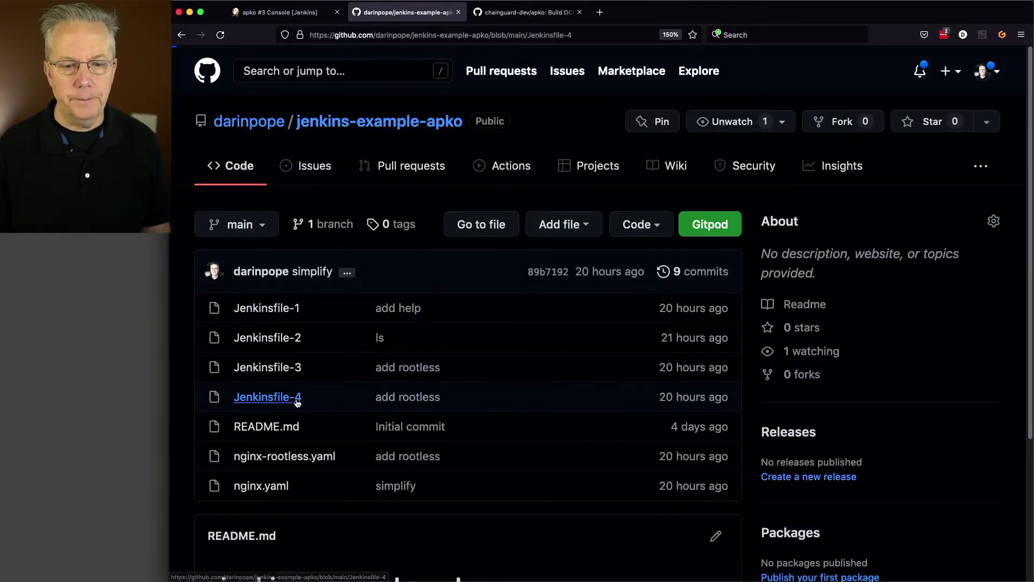
{"action": "left_click", "coordinate": [267, 397]}
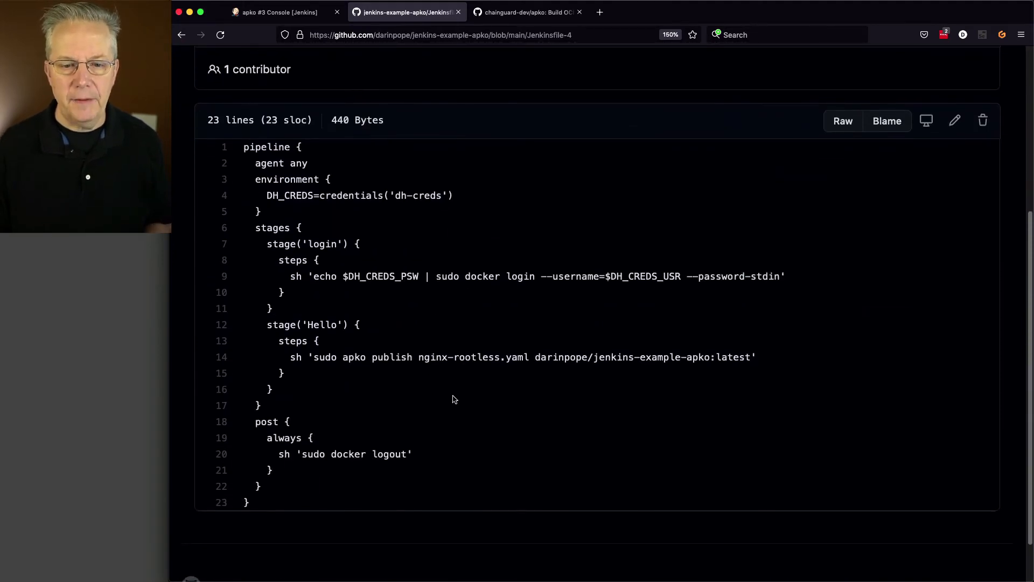
{"action": "mouse_move", "coordinate": [398, 366]}
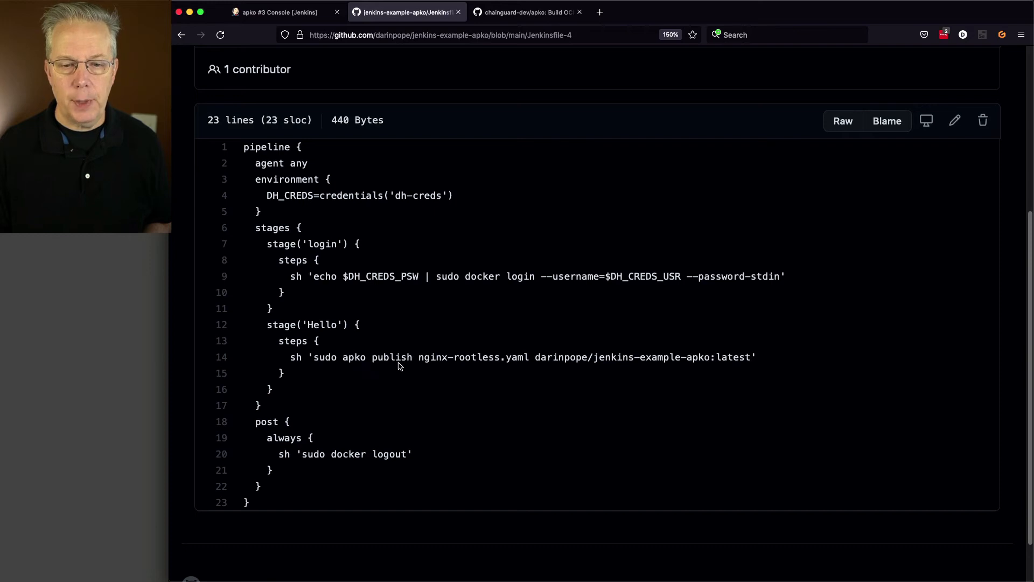
{"action": "mouse_move", "coordinate": [475, 369]}
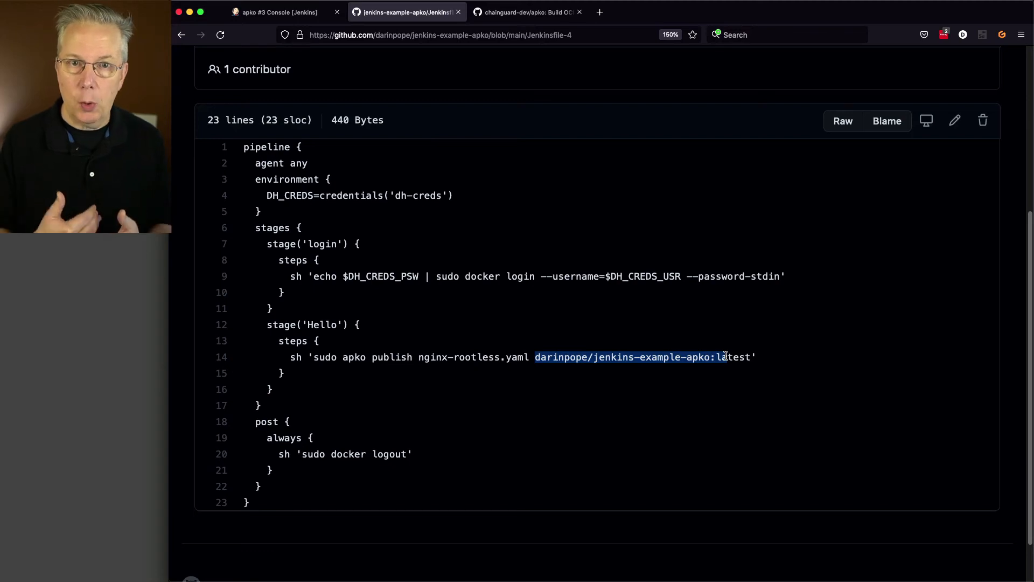
{"action": "mouse_move", "coordinate": [523, 281]}
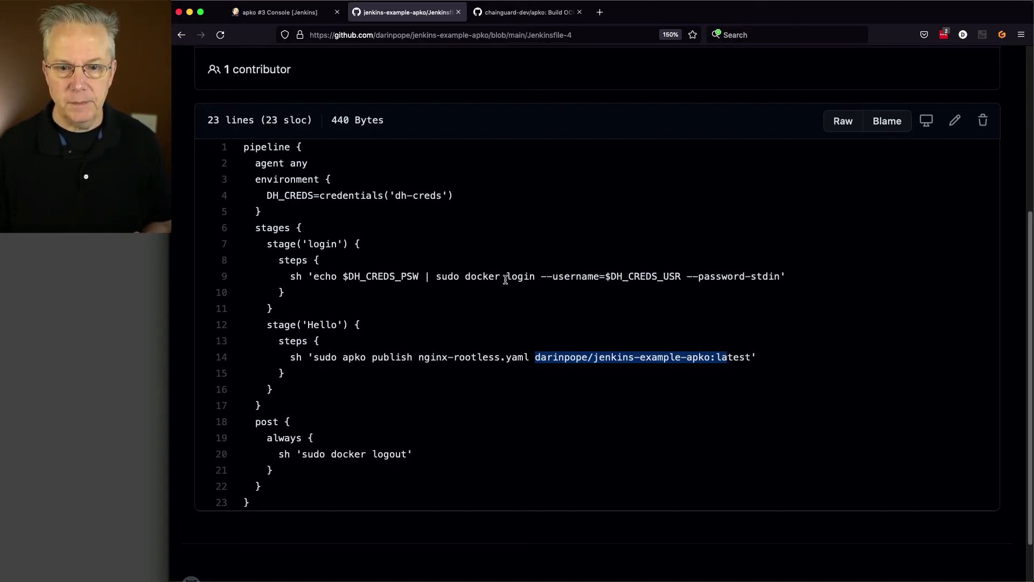
{"action": "mouse_move", "coordinate": [544, 277]}
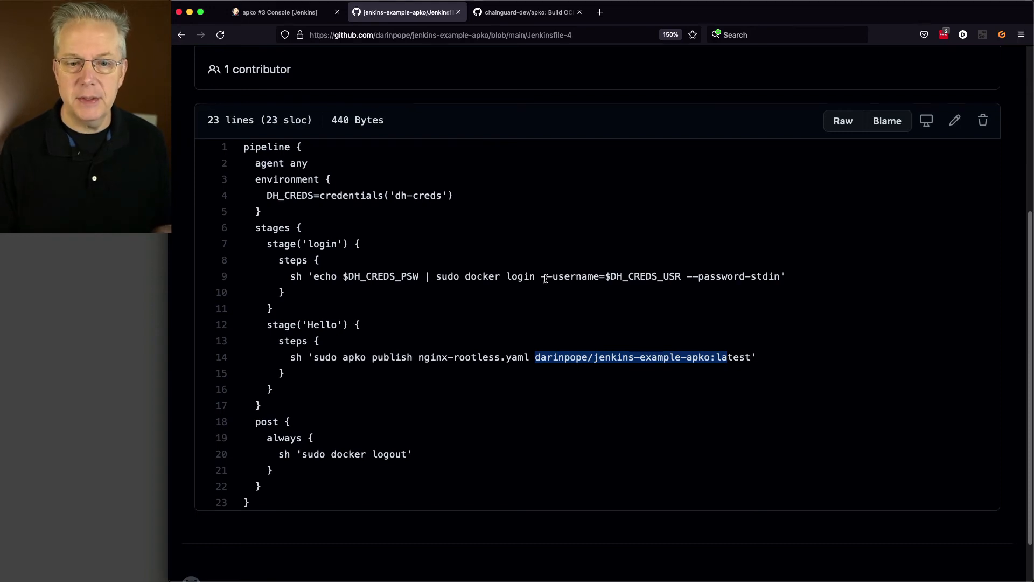
{"action": "mouse_move", "coordinate": [405, 201]}
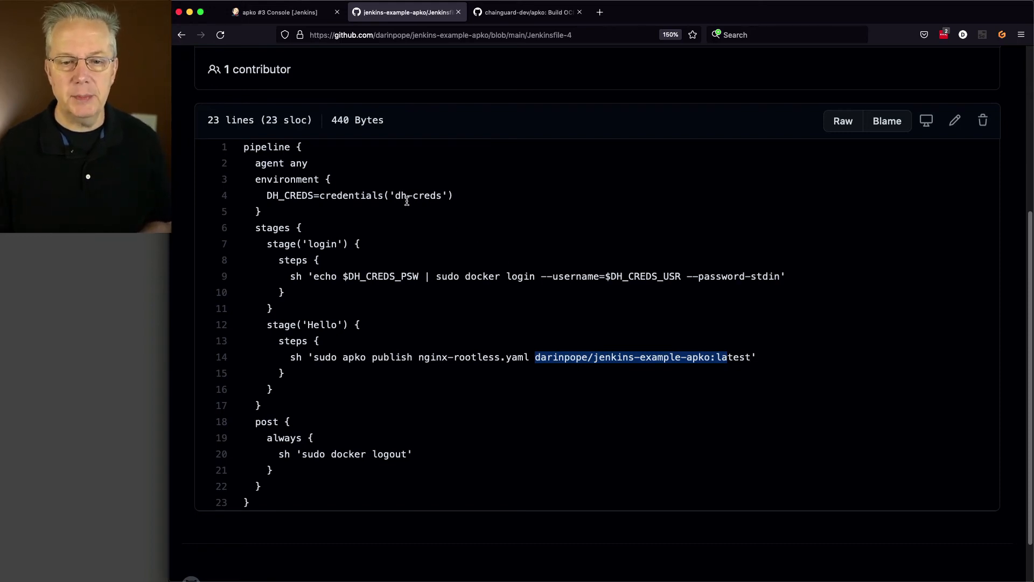
{"action": "mouse_move", "coordinate": [420, 206]}
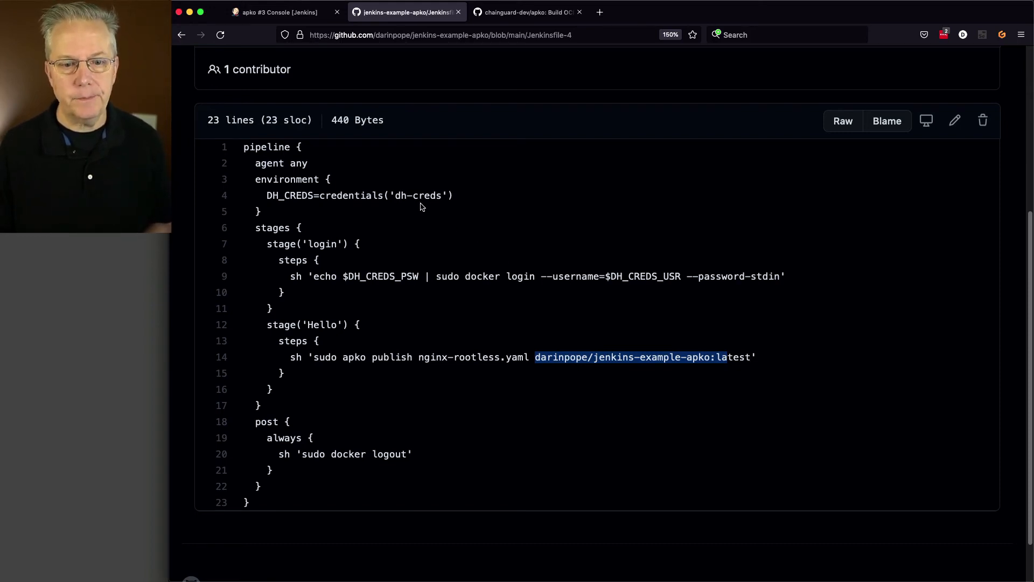
{"action": "mouse_move", "coordinate": [507, 277]}
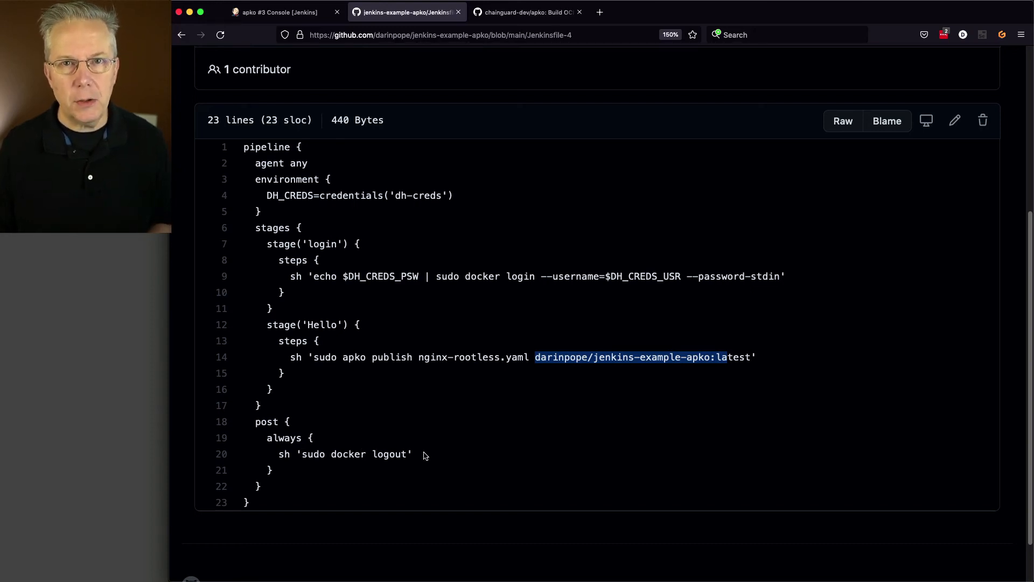
{"action": "mouse_move", "coordinate": [330, 360]}
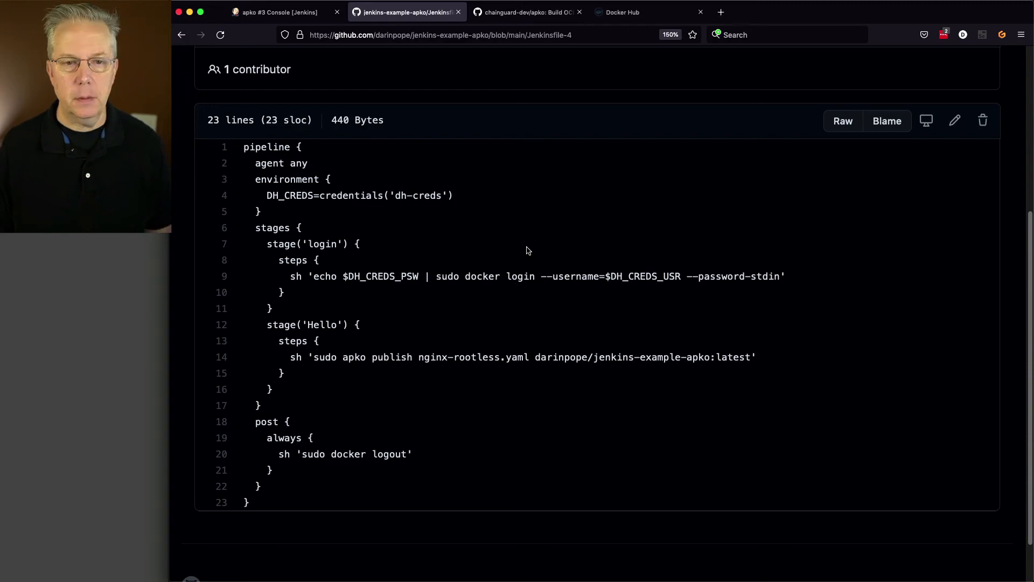
Point the apko pipeline's script path to Jenkinsfile-4, save, and start build #4
{"action": "left_click", "coordinate": [276, 12]}
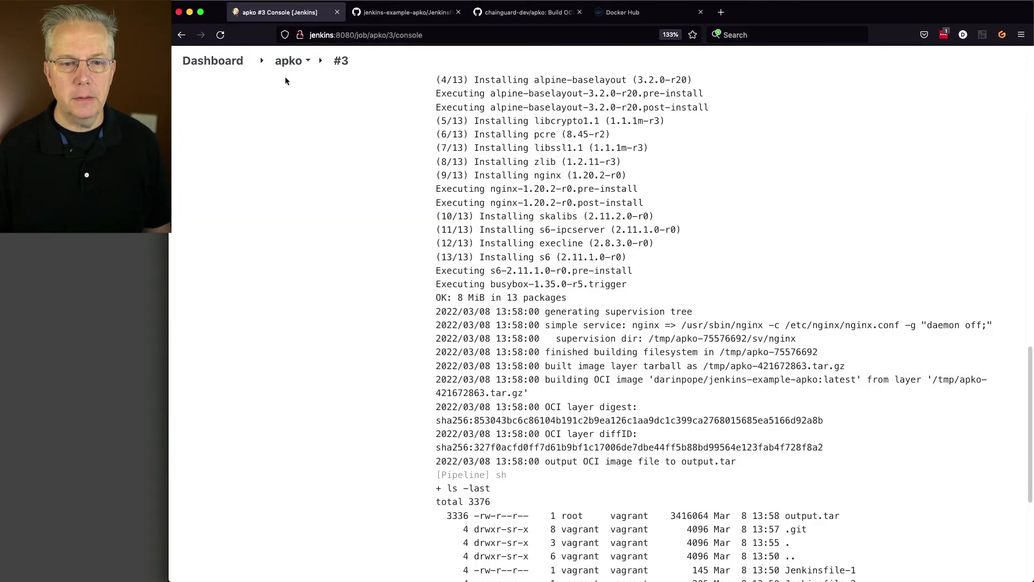
{"action": "left_click", "coordinate": [288, 59]}
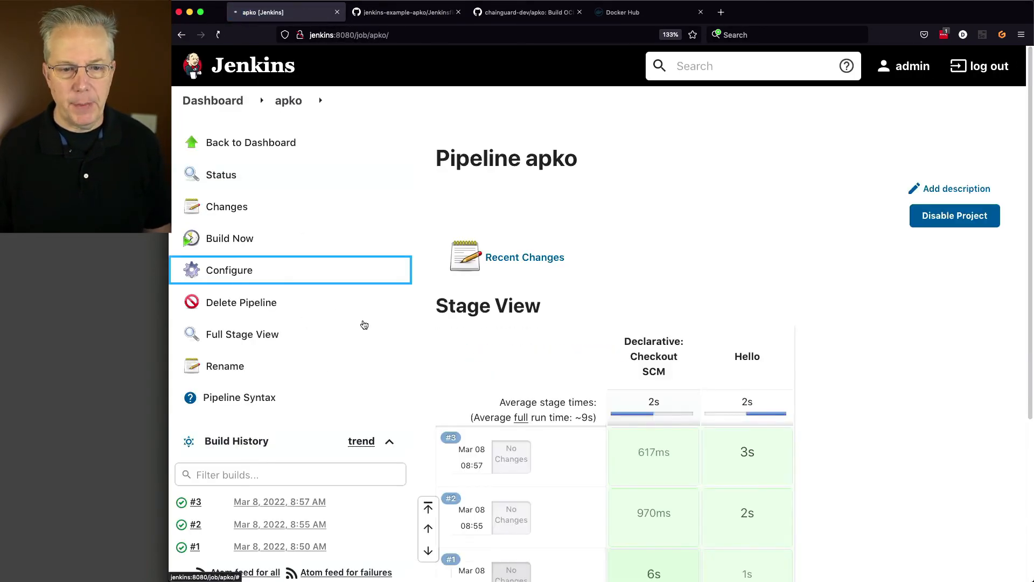
{"action": "left_click", "coordinate": [229, 270]}
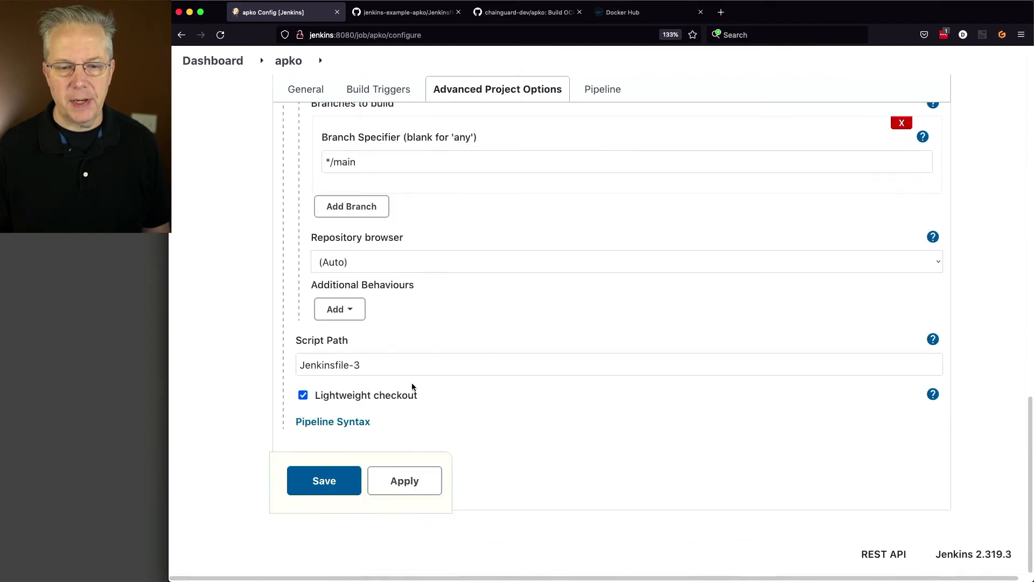
{"action": "type", "text": "4"}
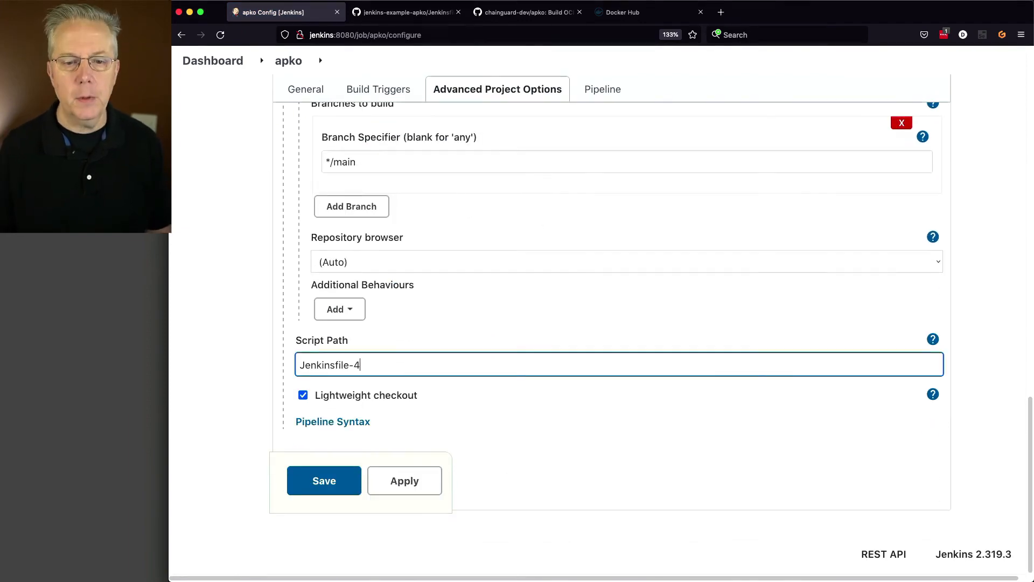
{"action": "left_click", "coordinate": [324, 480]}
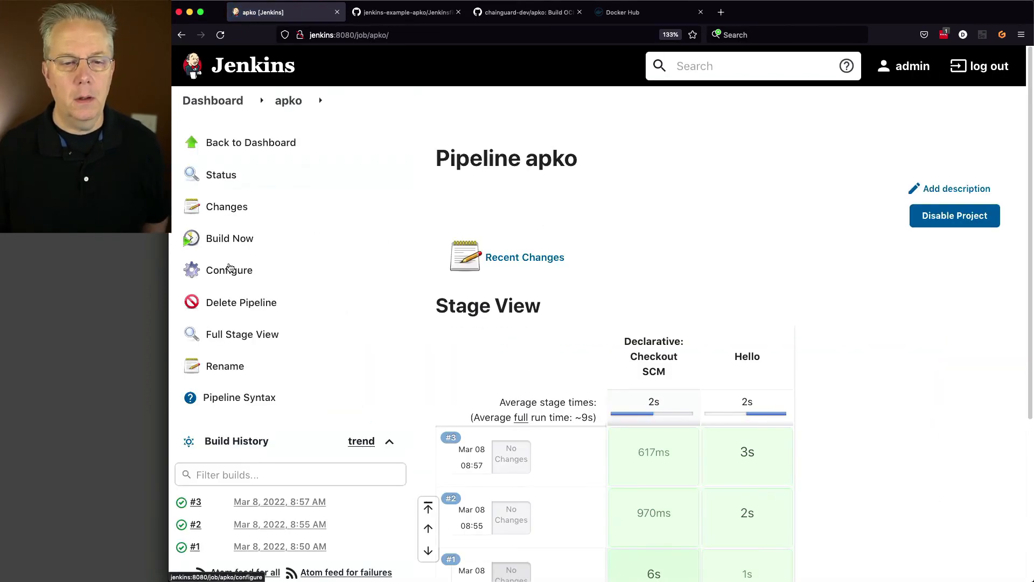
{"action": "left_click", "coordinate": [229, 238]}
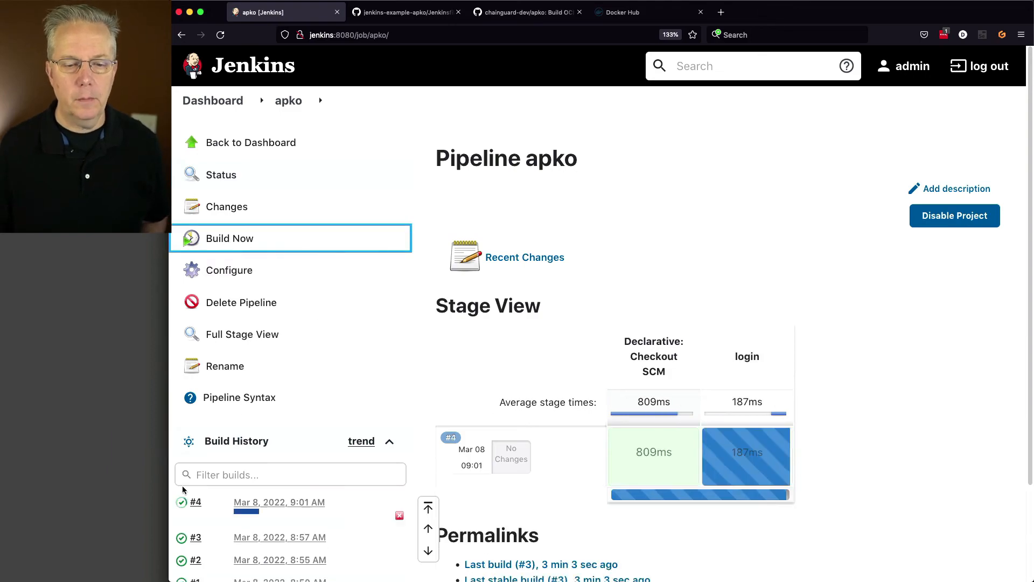
Review build #4's console log and highlight the sha256 digest pushed to jenkins-example-apko
{"action": "left_click", "coordinate": [195, 502]}
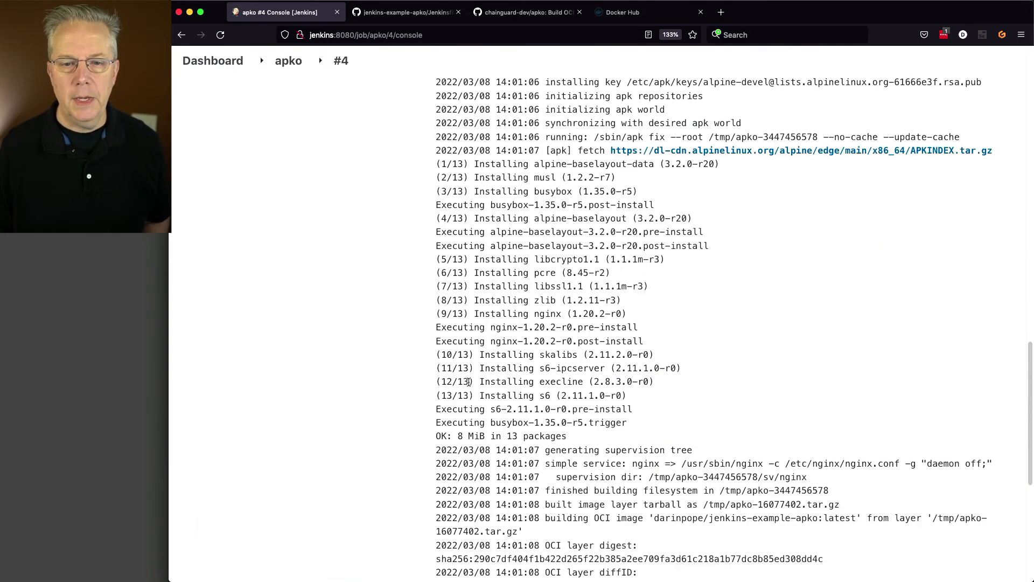
{"action": "scroll", "scroll_direction": "up", "scroll_amount": 3}
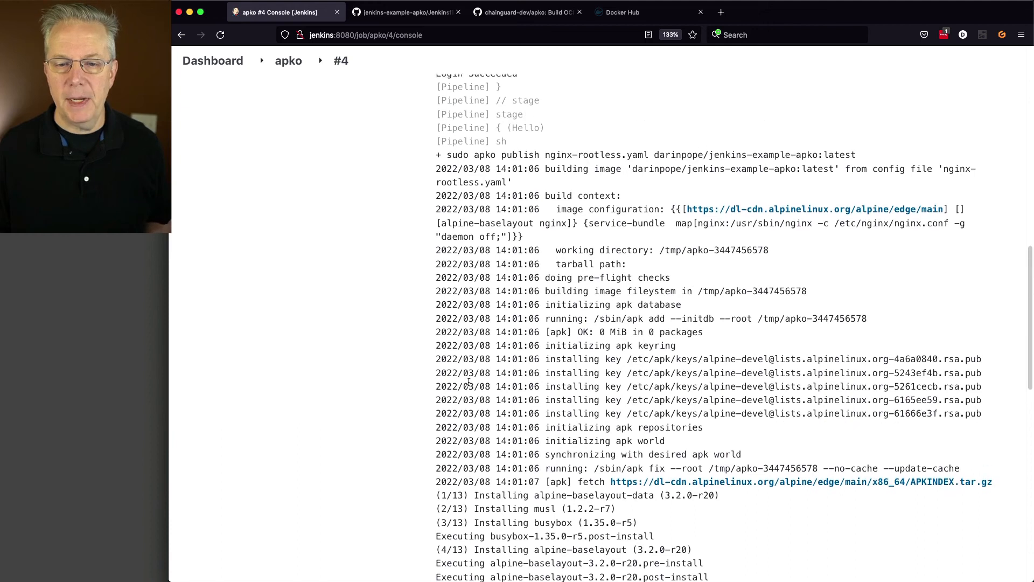
{"action": "scroll", "scroll_direction": "up", "scroll_amount": 3}
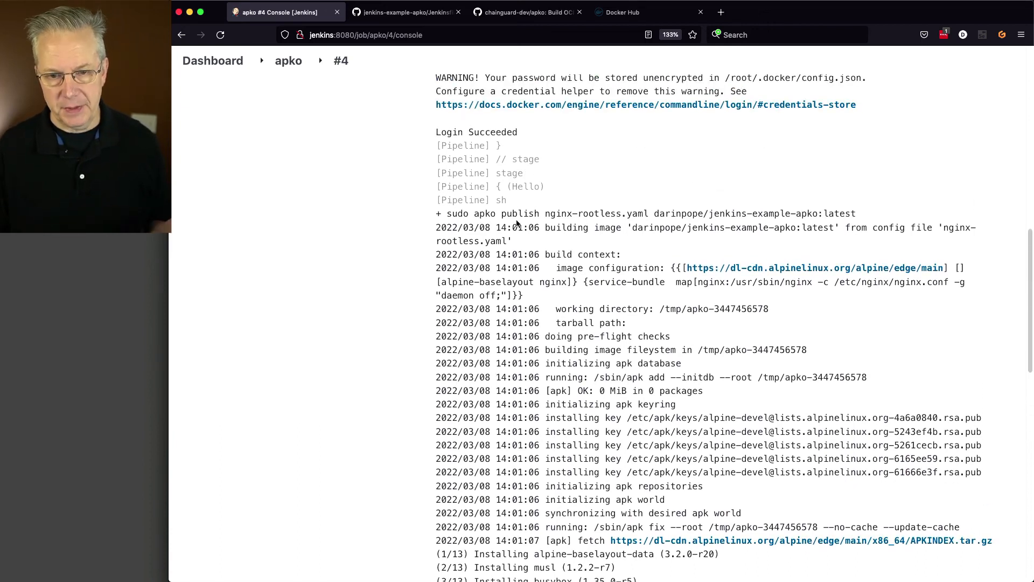
{"action": "mouse_move", "coordinate": [694, 209]}
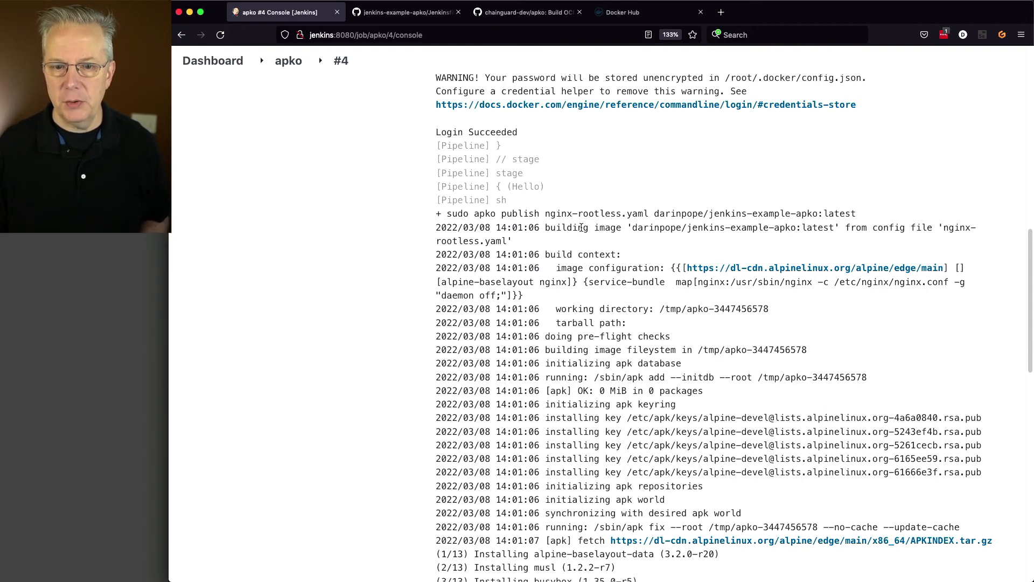
{"action": "scroll", "scroll_direction": "down", "scroll_amount": 3}
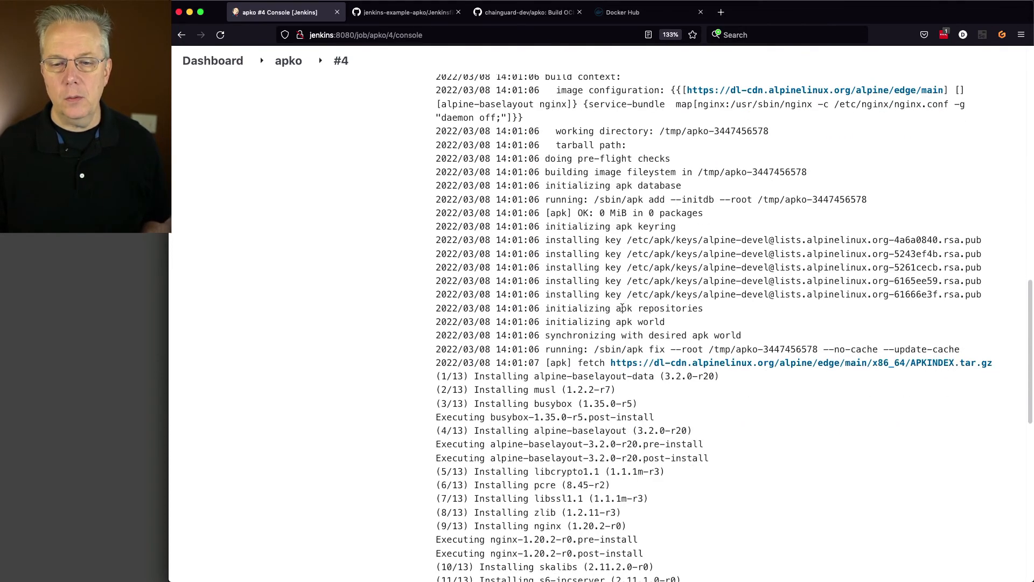
{"action": "scroll", "scroll_direction": "down", "scroll_amount": 3}
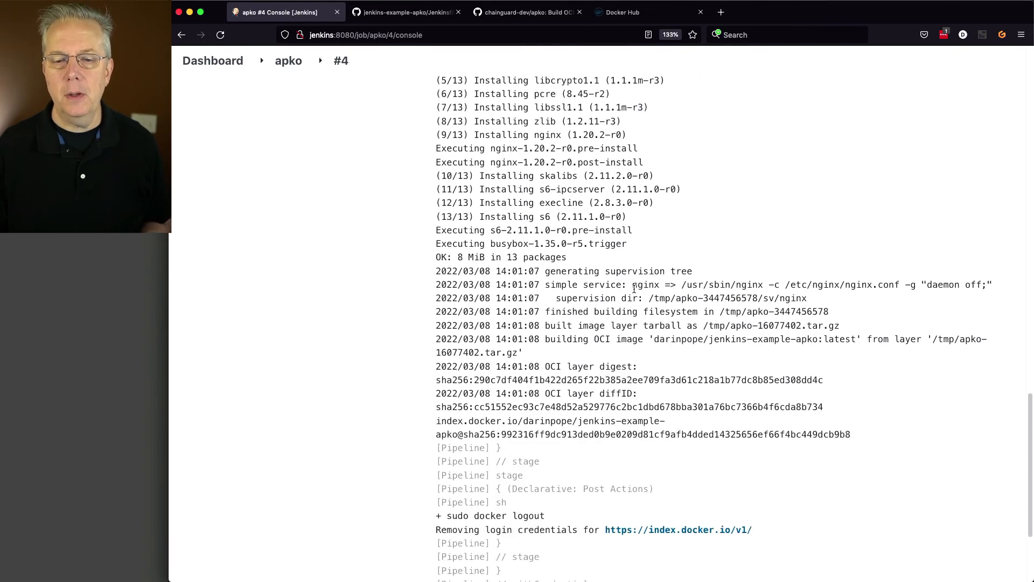
{"action": "double_click", "coordinate": [606, 338]}
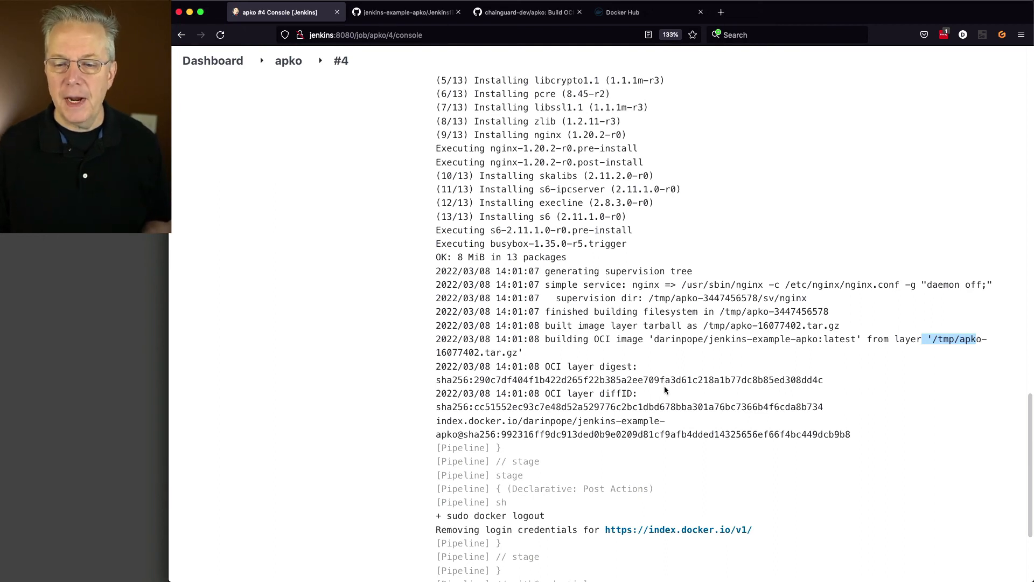
{"action": "mouse_move", "coordinate": [458, 427]}
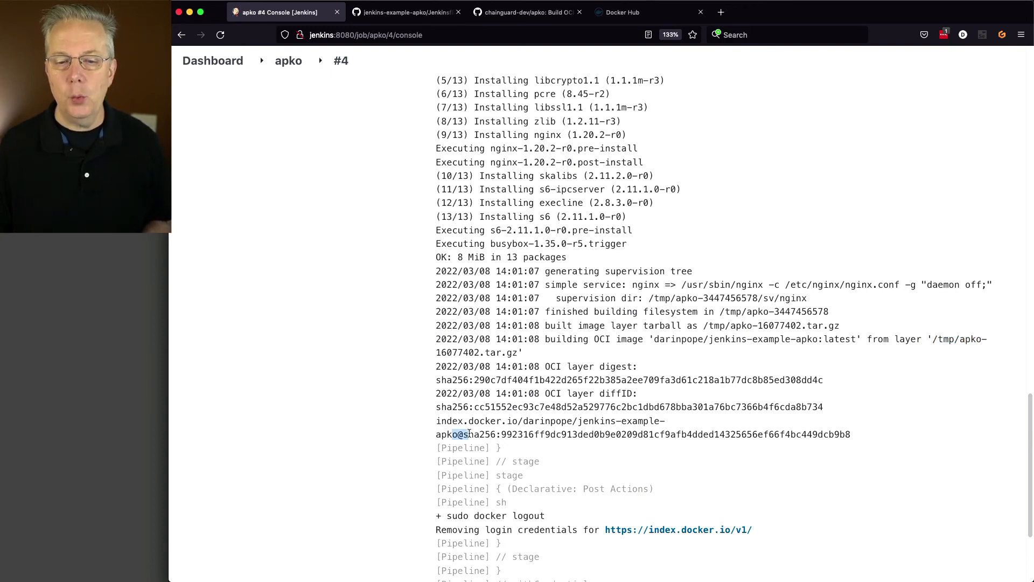
{"action": "scroll", "scroll_direction": "down", "scroll_amount": 3}
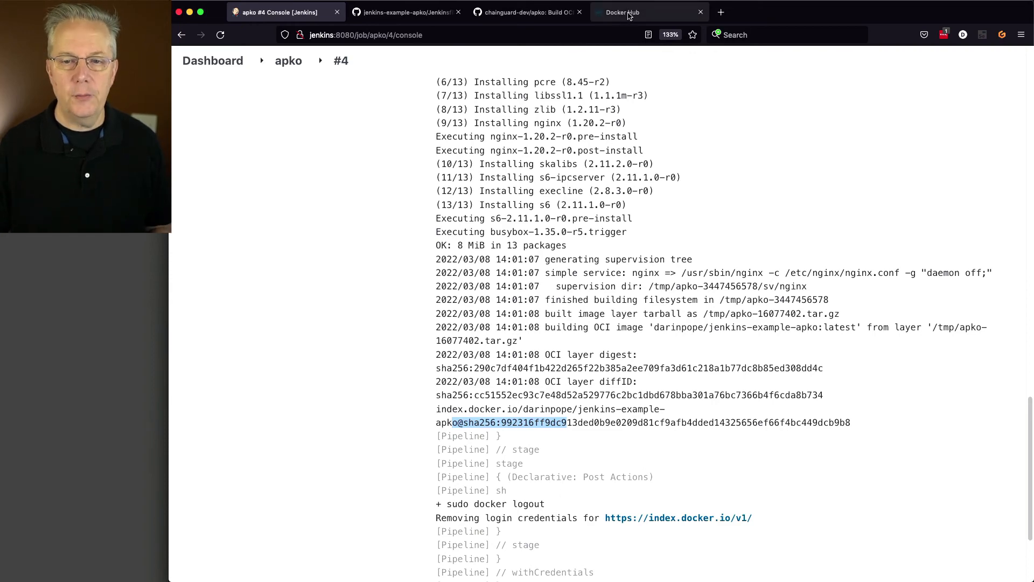
Open jenkins-example-apko on Docker Hub and check its 'latest' tag pushed a minute ago
{"action": "left_click", "coordinate": [620, 11]}
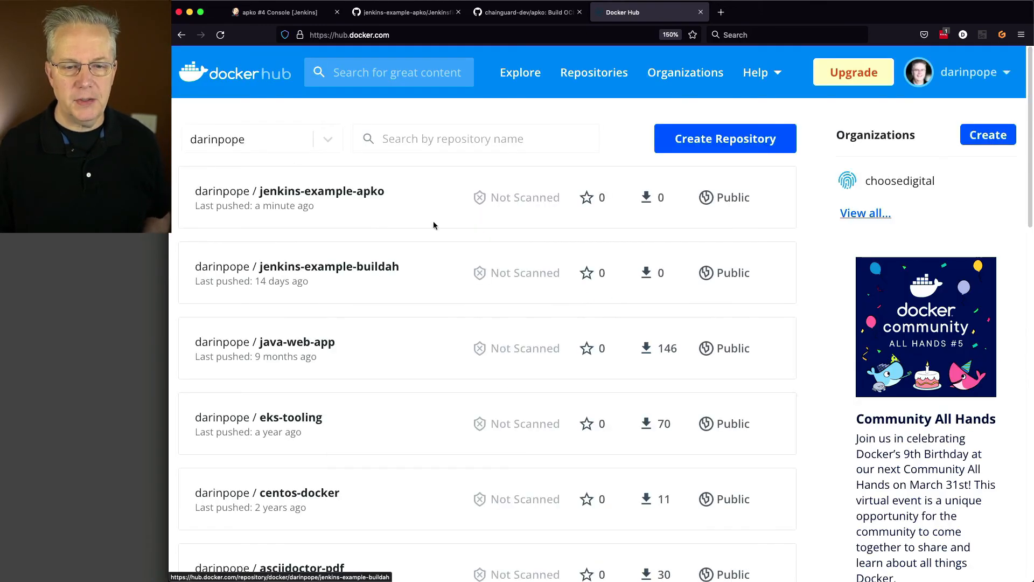
{"action": "mouse_move", "coordinate": [324, 193]}
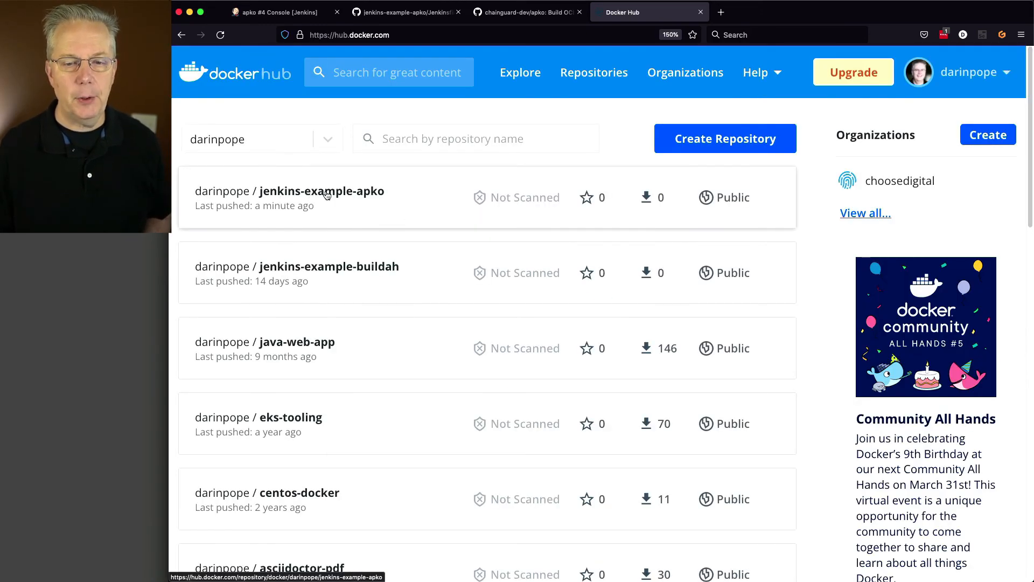
{"action": "left_click", "coordinate": [321, 190]}
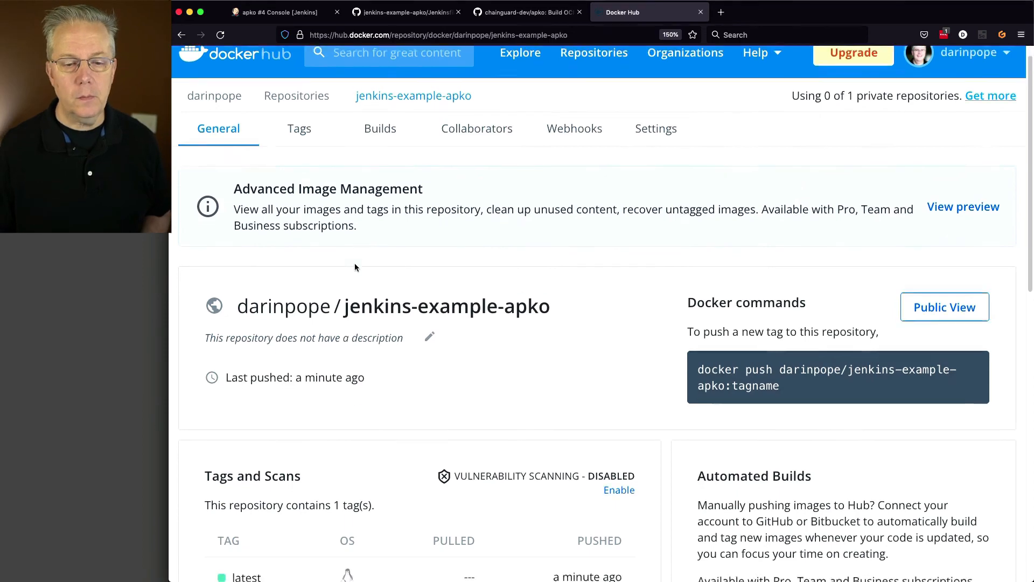
{"action": "scroll", "scroll_direction": "down", "scroll_amount": 3}
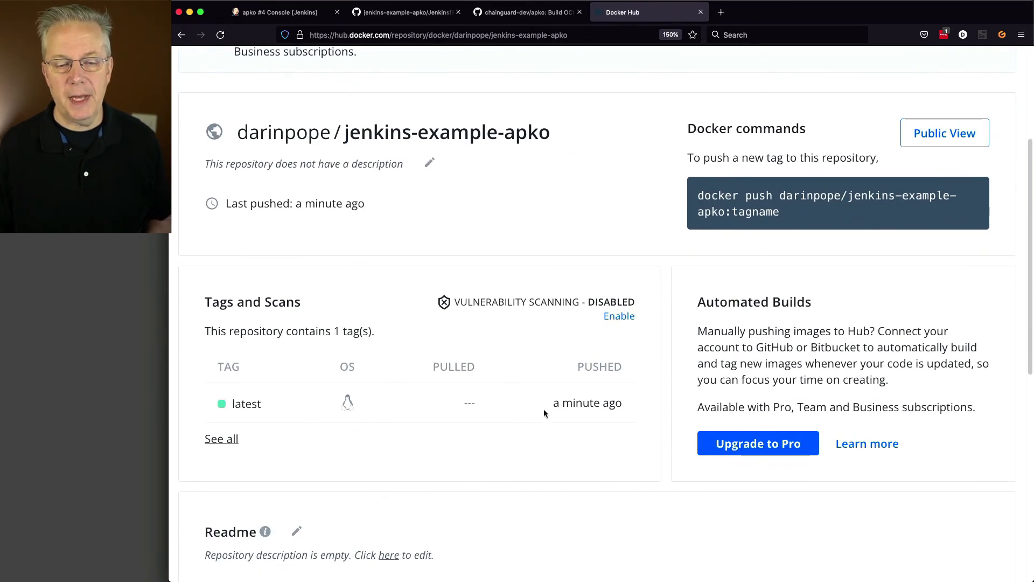